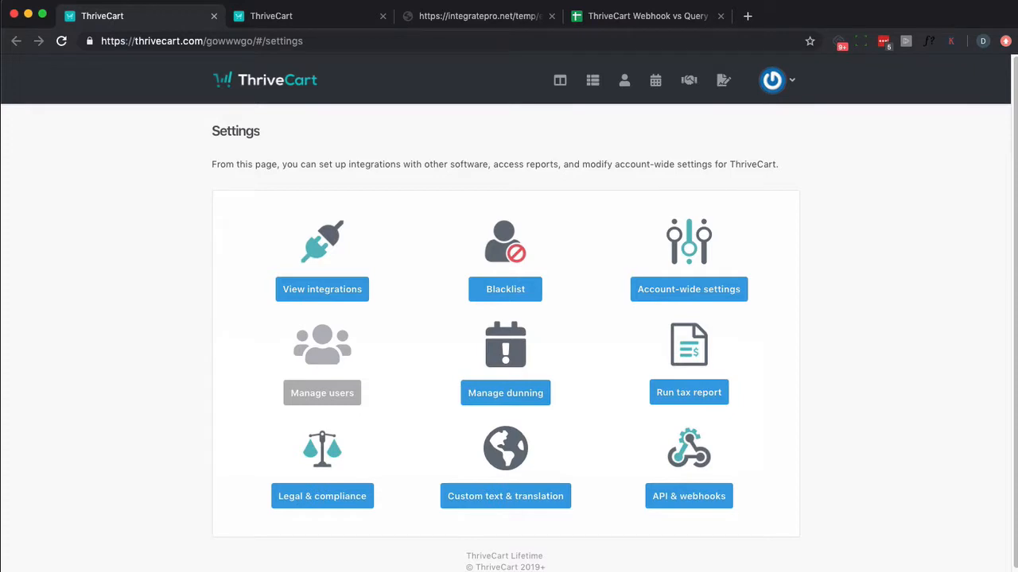
pyautogui.moveTo(702, 129)
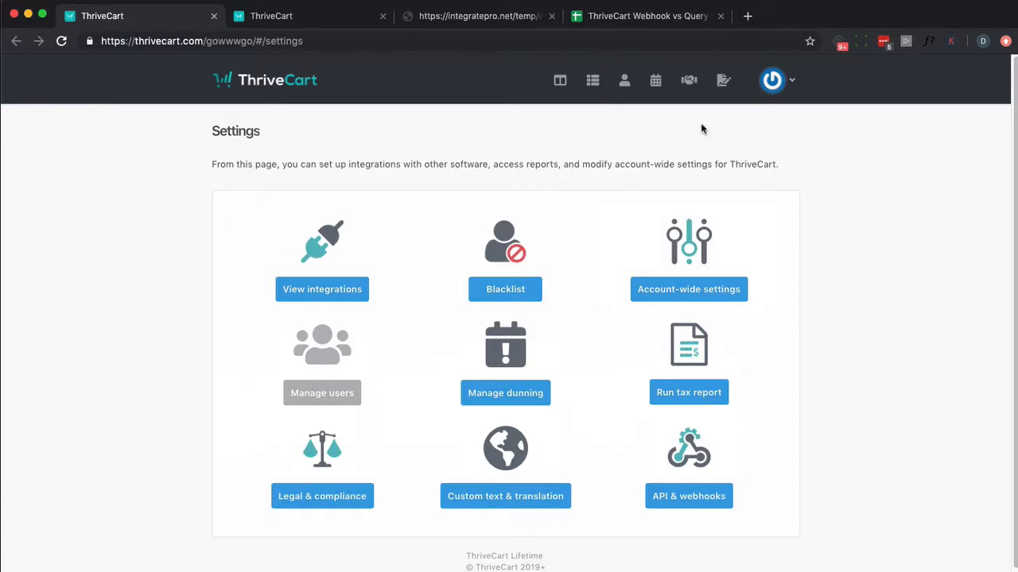
# Review the Test webhook's endpoint URL under Webhooks & notifications, then go to Products
pyautogui.click(688, 496)
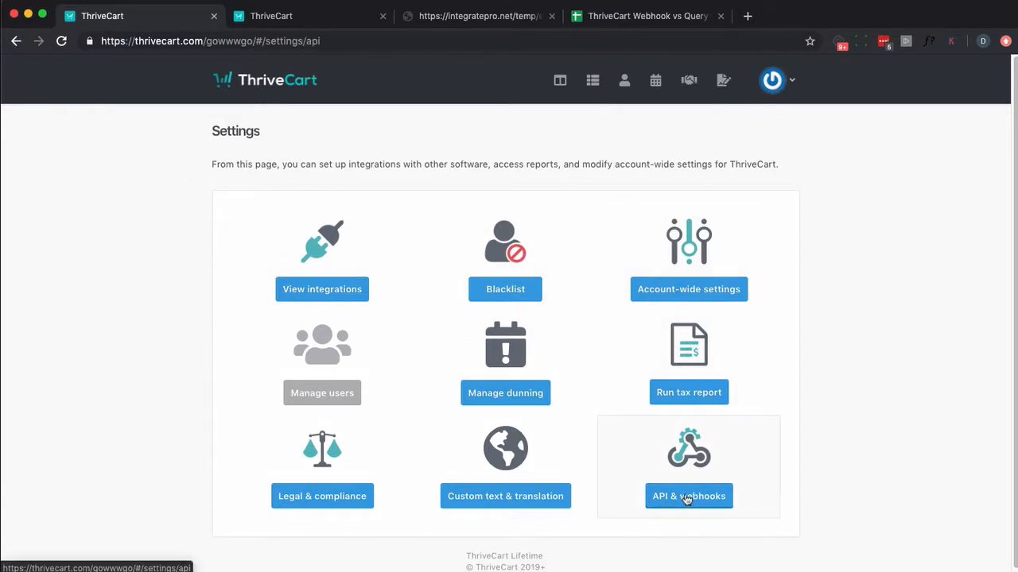
pyautogui.click(688, 496)
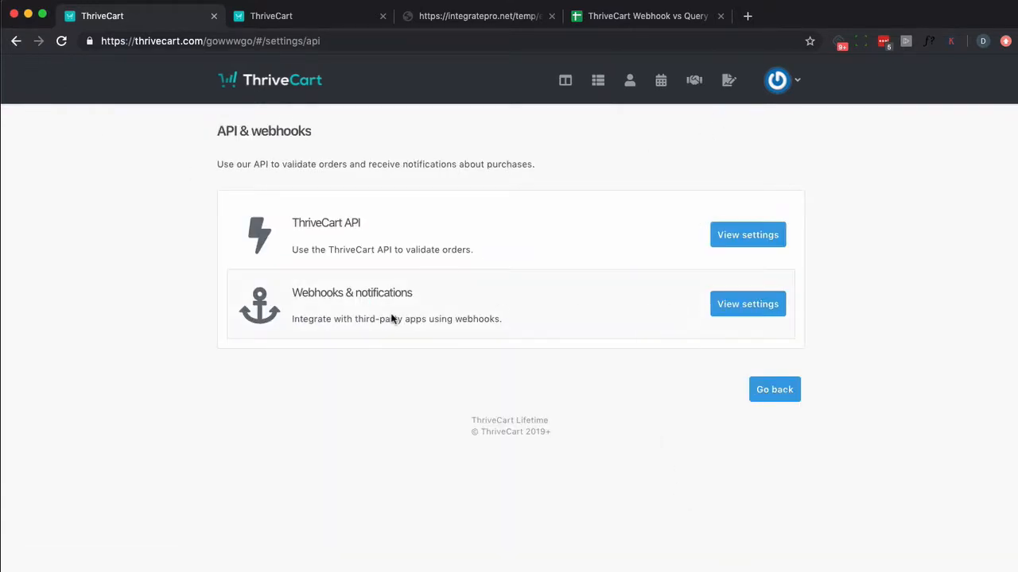
pyautogui.click(747, 304)
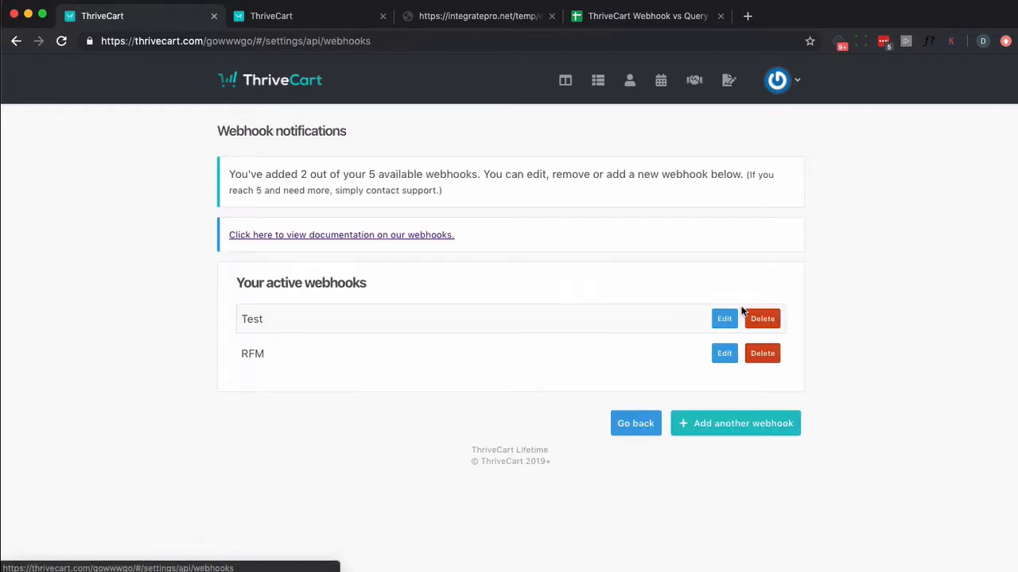
pyautogui.moveTo(666, 356)
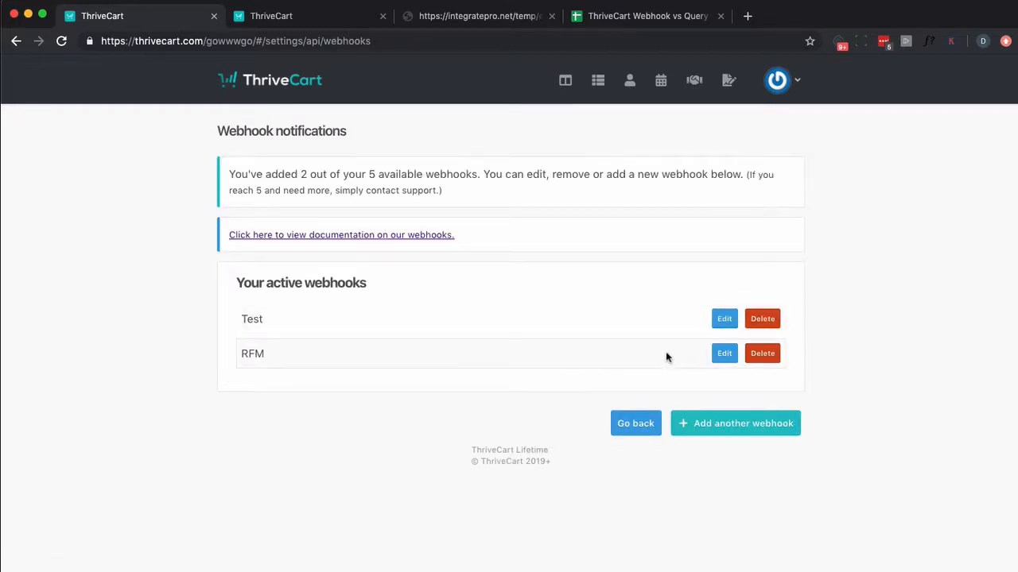
pyautogui.click(723, 318)
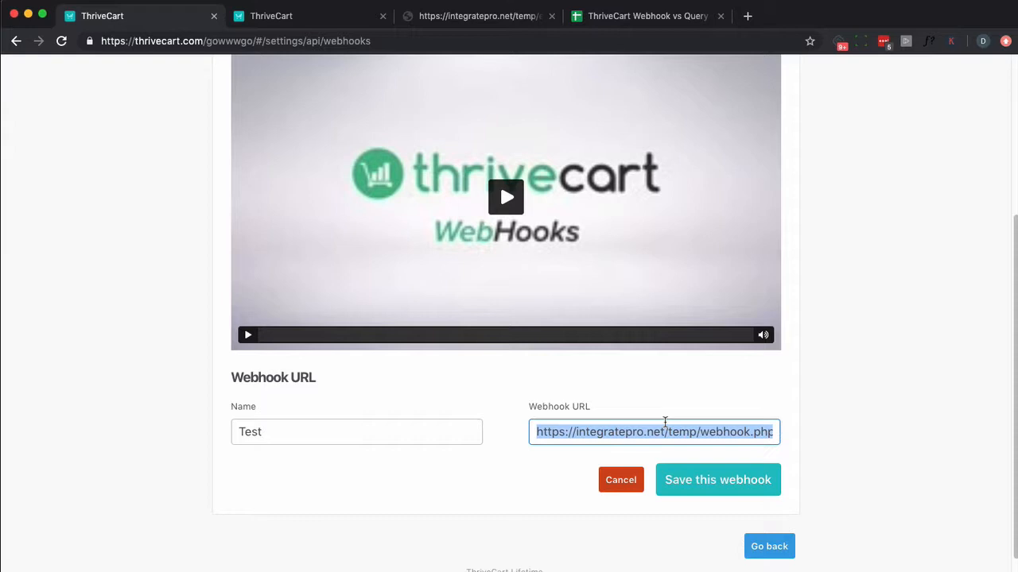
pyautogui.moveTo(667, 426)
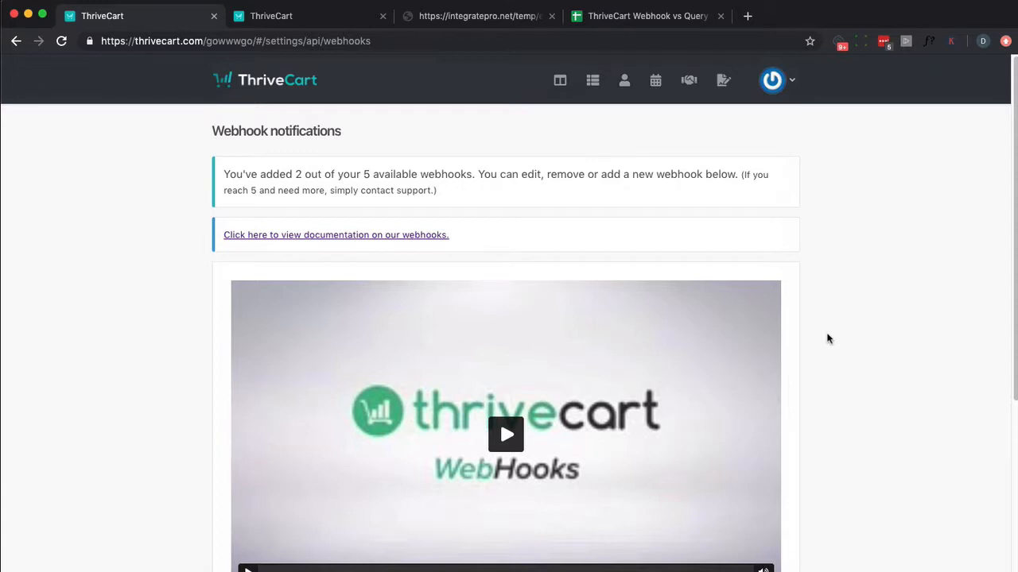
pyautogui.moveTo(827, 343)
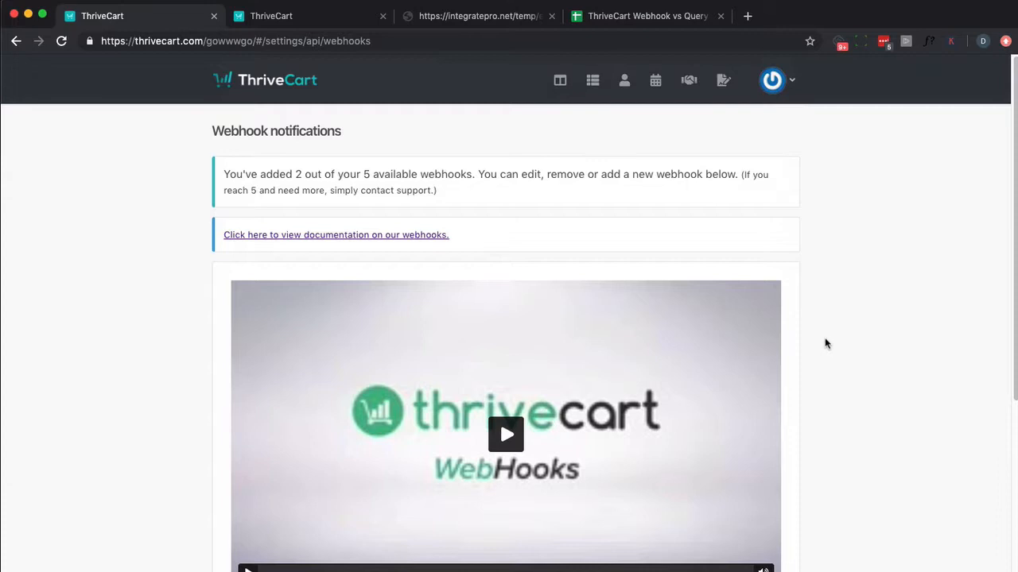
pyautogui.click(598, 80)
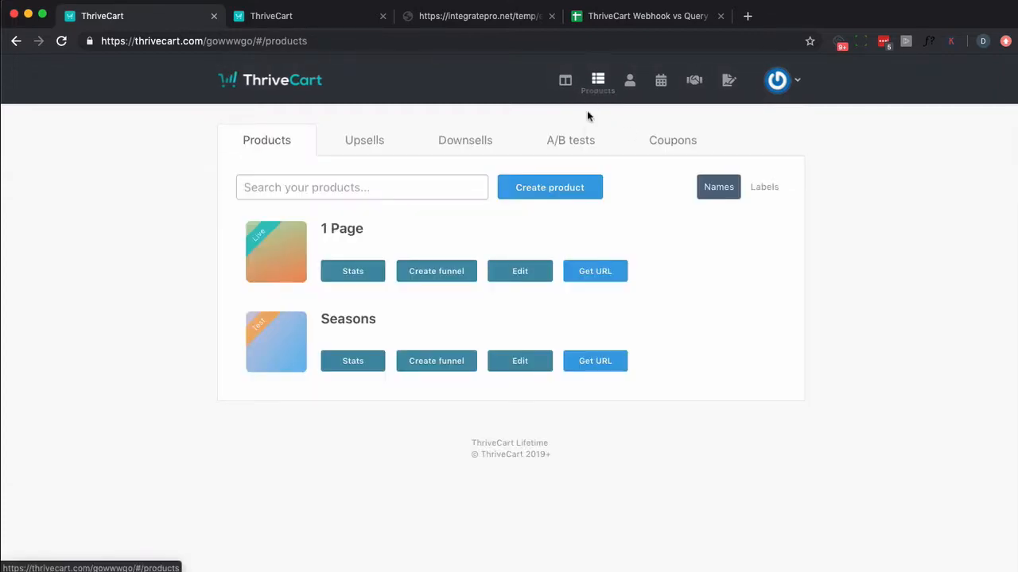
# Edit Seasons, select its Fulfillment success URL, and view the Checkout success-page redirect
pyautogui.click(518, 359)
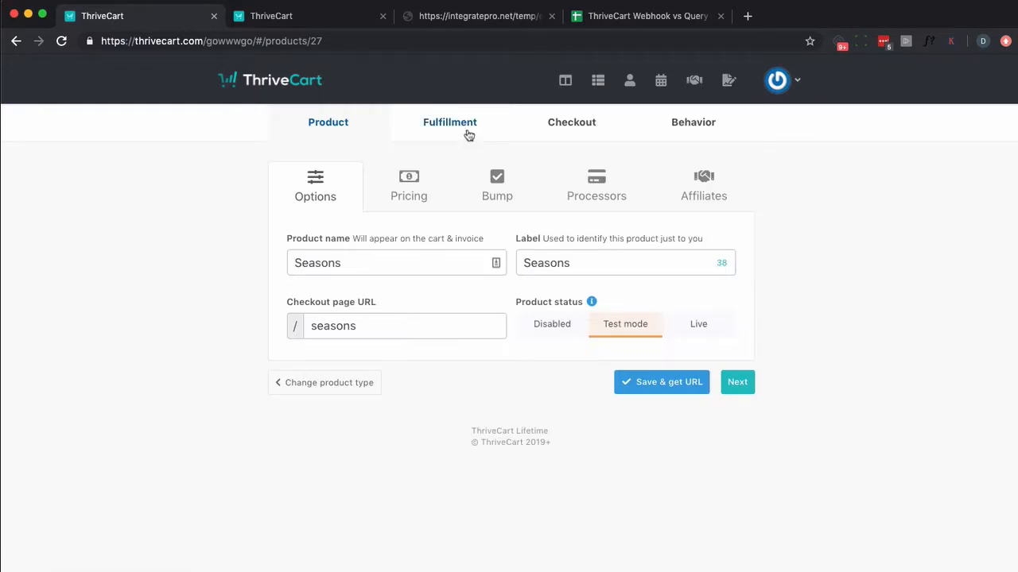
pyautogui.click(449, 121)
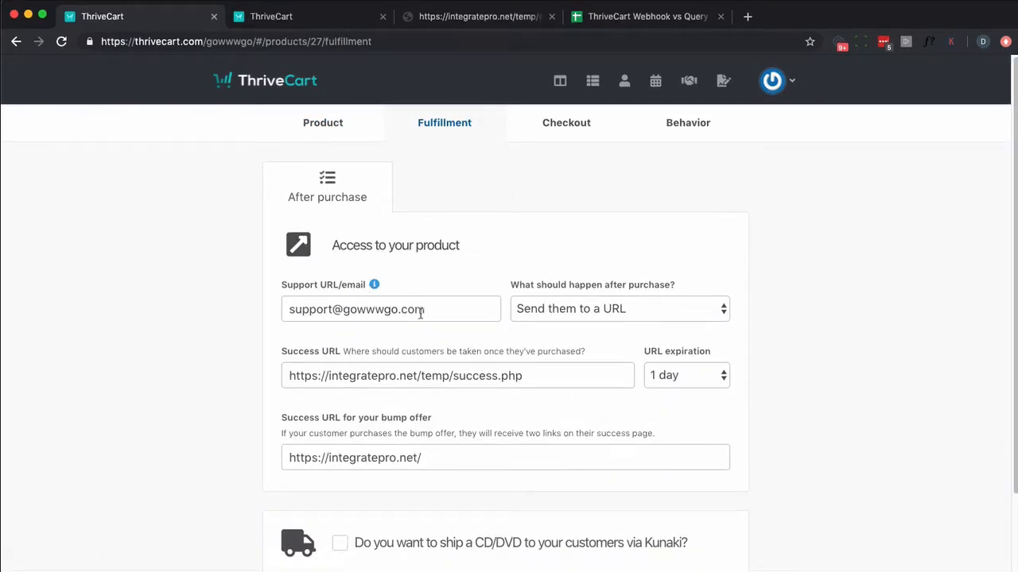
pyautogui.moveTo(553, 318)
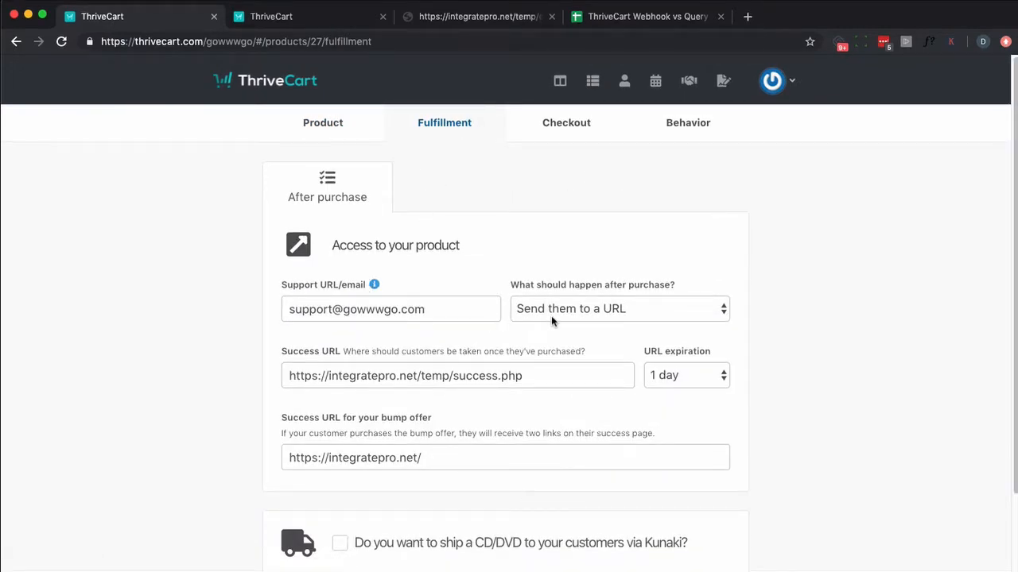
pyautogui.tripleClick(458, 375)
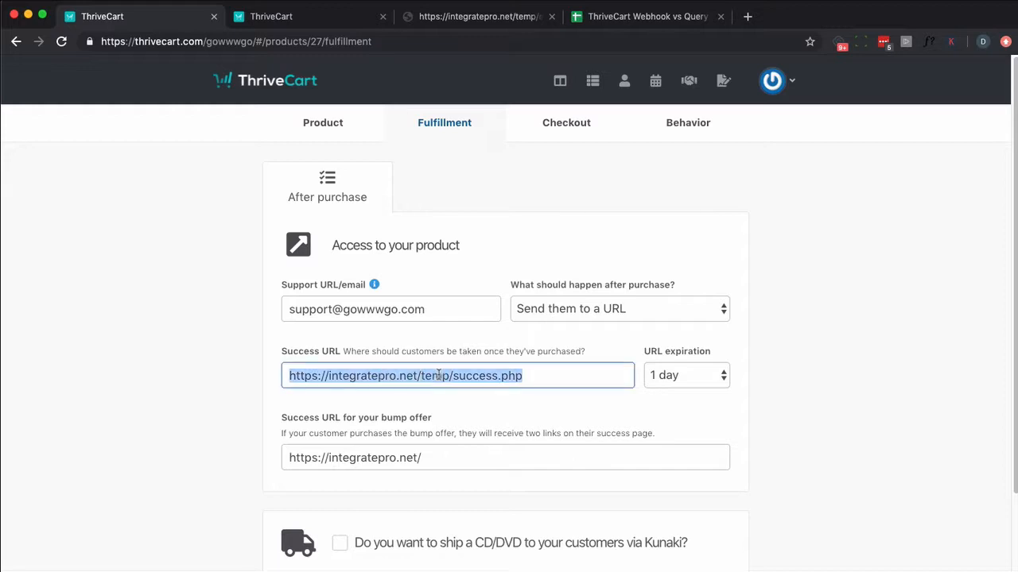
pyautogui.moveTo(566, 122)
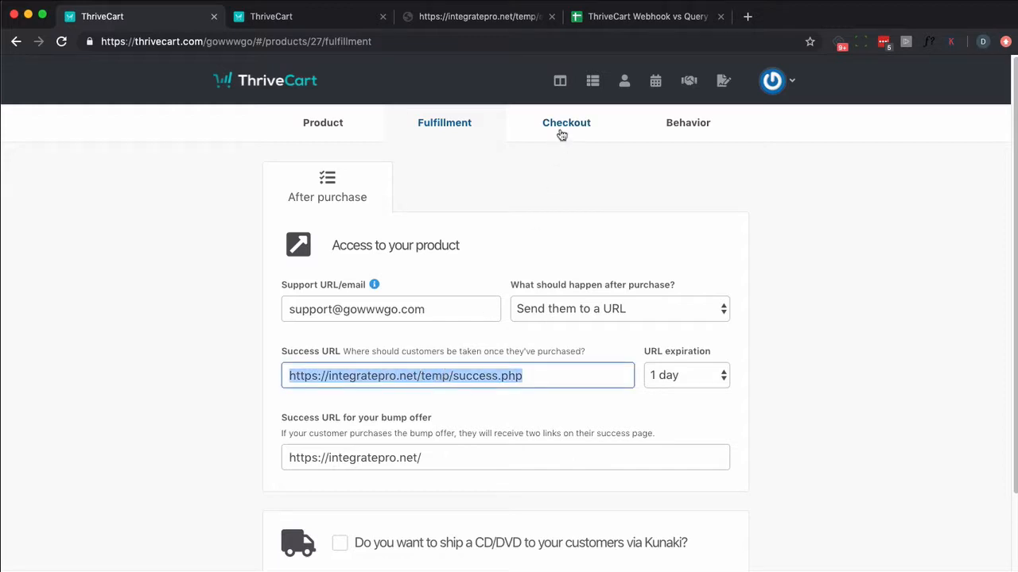
pyautogui.click(566, 123)
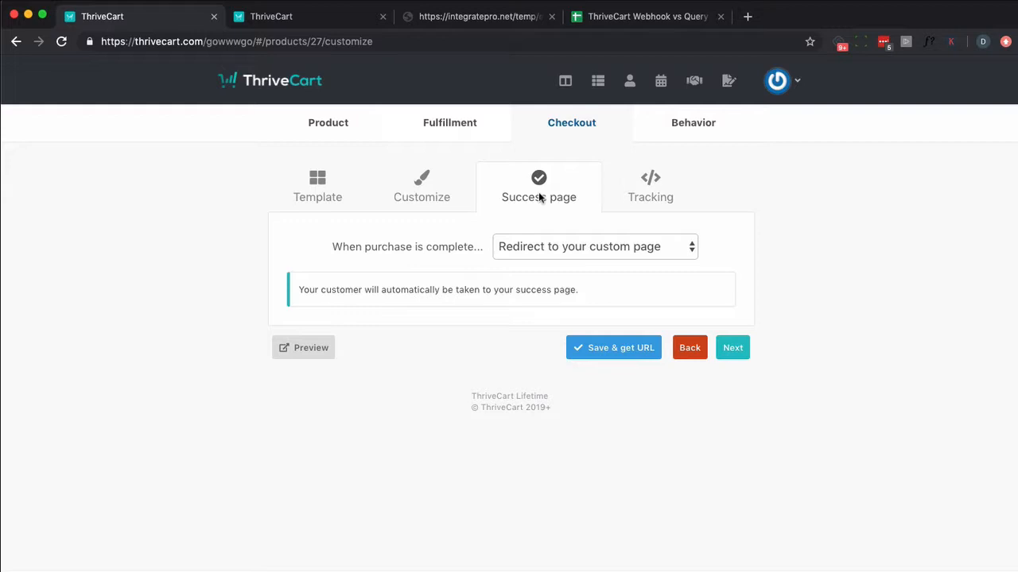
pyautogui.moveTo(543, 261)
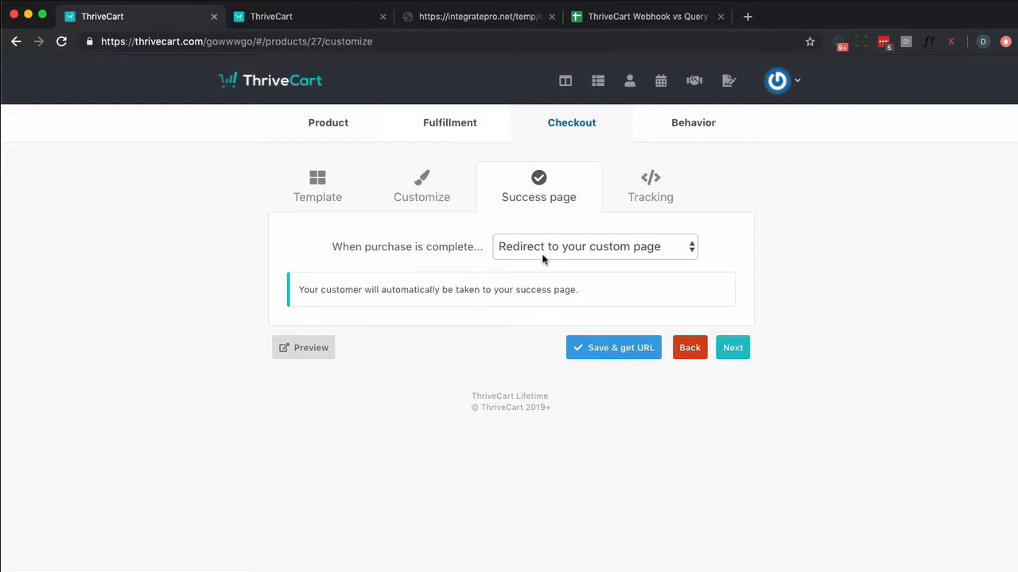
pyautogui.moveTo(598, 80)
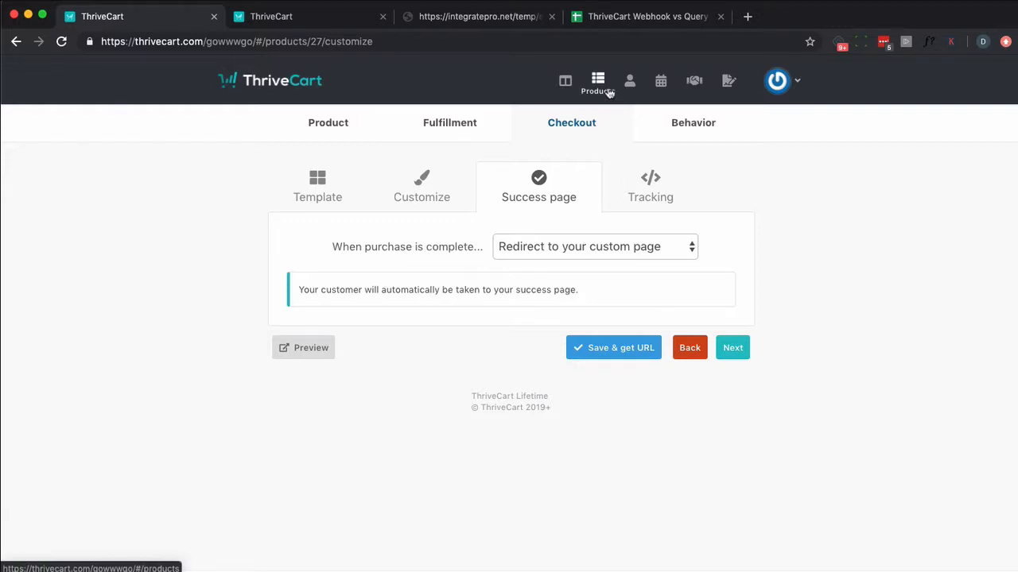
# Copy the 50off coupon URL for Seasons and load the checkout showing the $1 total
pyautogui.click(598, 80)
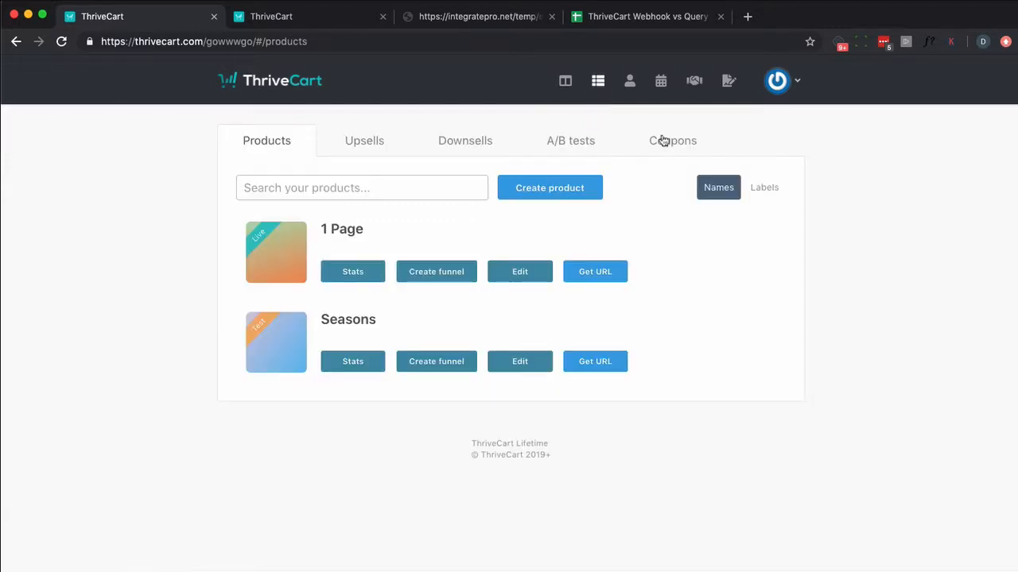
pyautogui.click(673, 140)
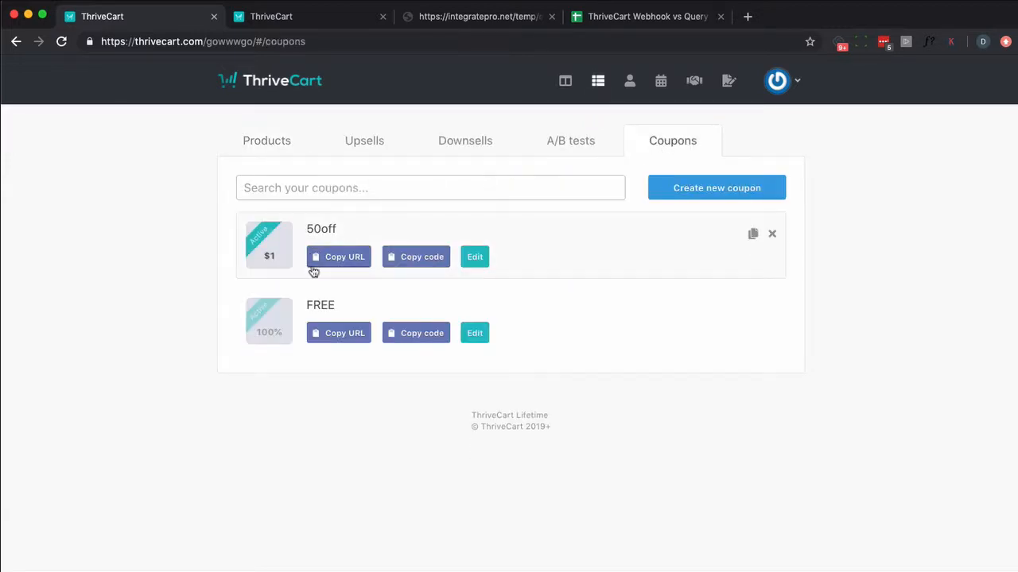
pyautogui.click(337, 256)
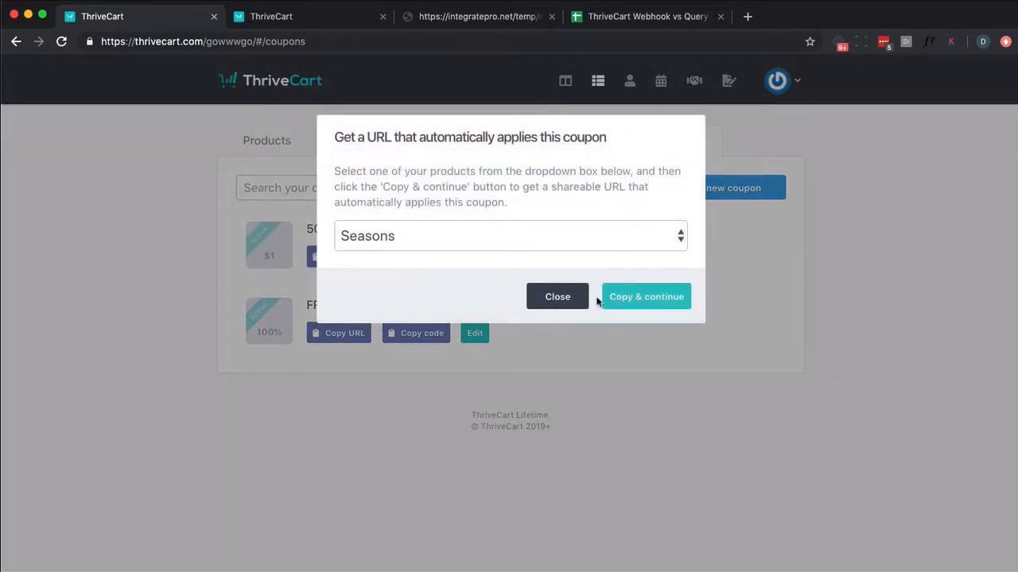
pyautogui.click(645, 297)
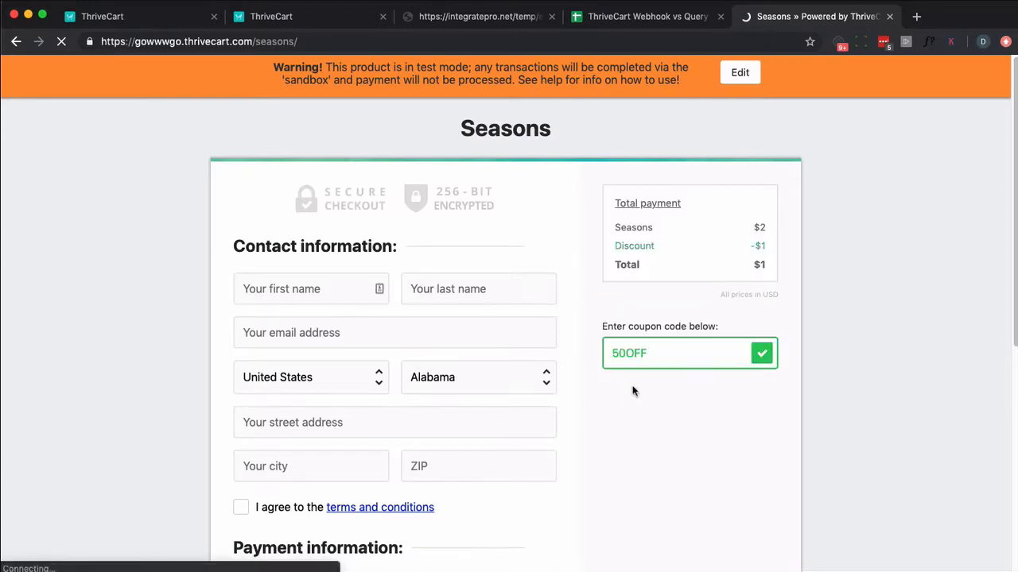
pyautogui.scroll(-3)
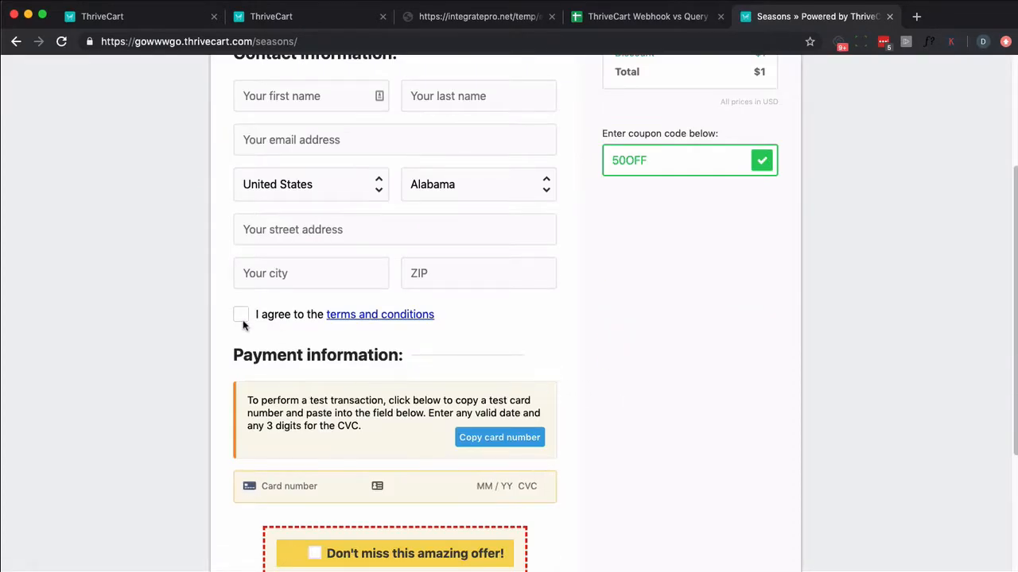
pyautogui.scroll(-3)
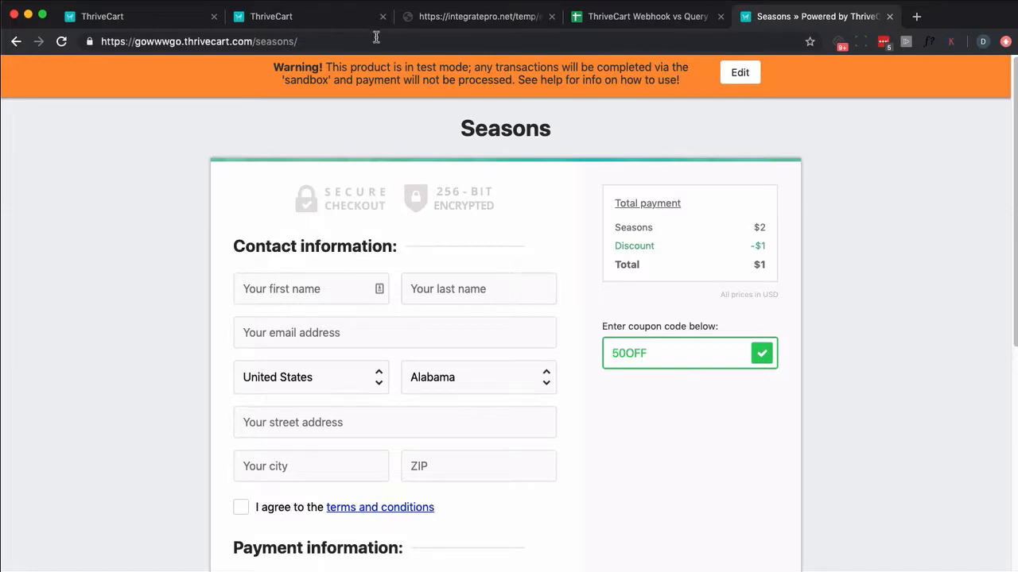
# Switch to the integratepro error.php log and scroll its WEBHOOK and QUERY STRING arrays
pyautogui.click(477, 16)
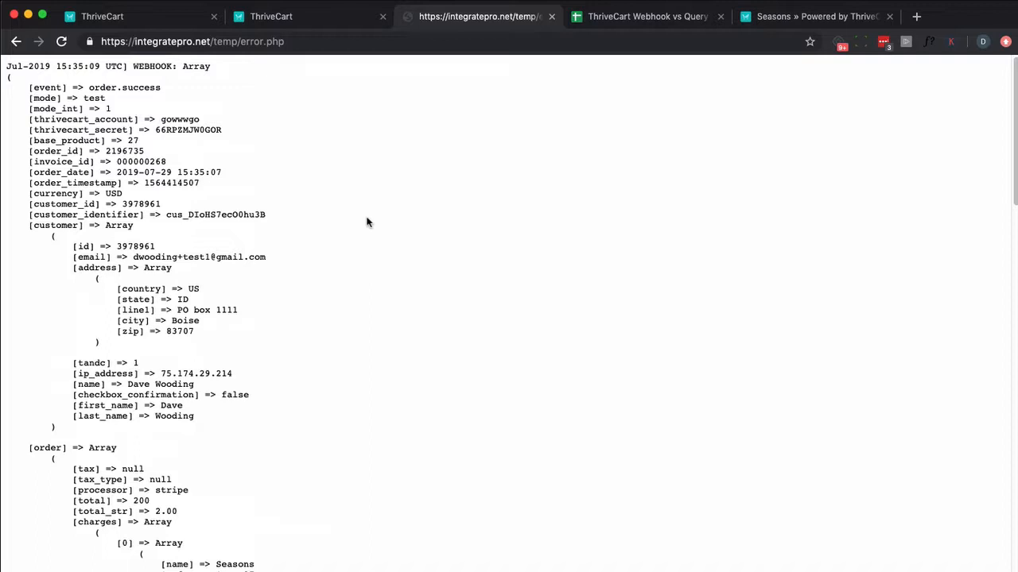
pyautogui.tripleClick(108, 67)
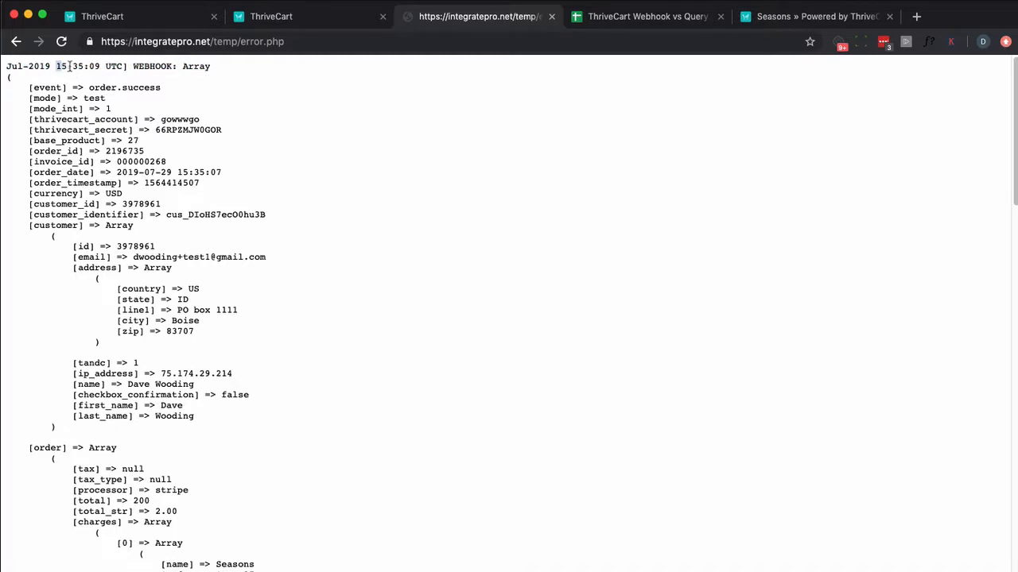
pyautogui.scroll(-3)
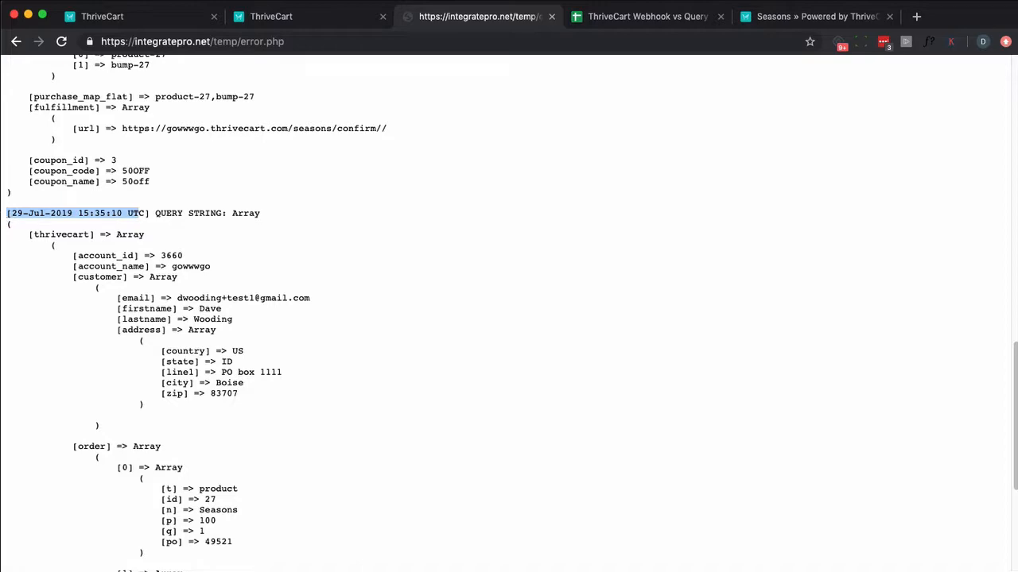
pyautogui.moveTo(471, 337)
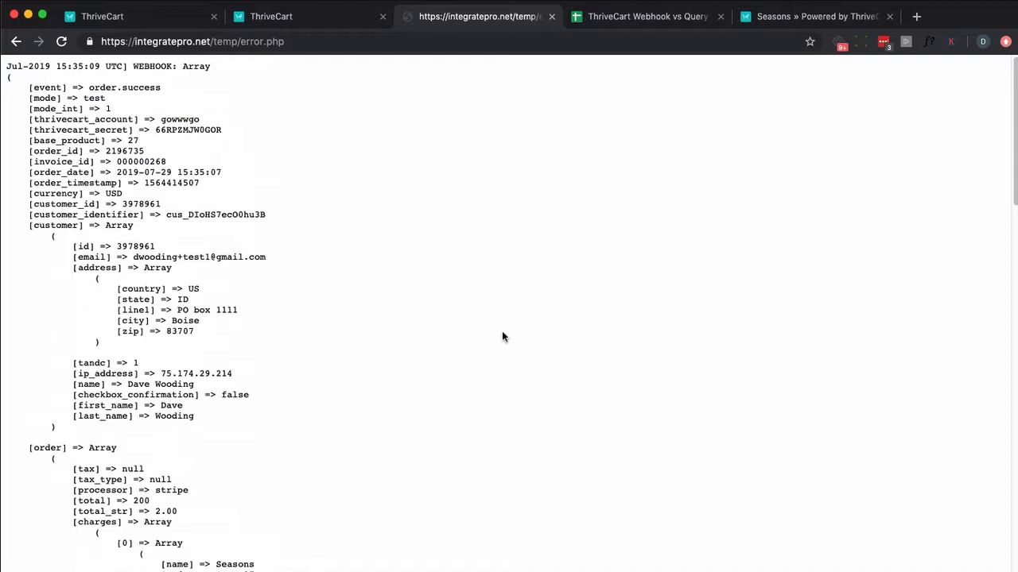
pyautogui.moveTo(288, 213)
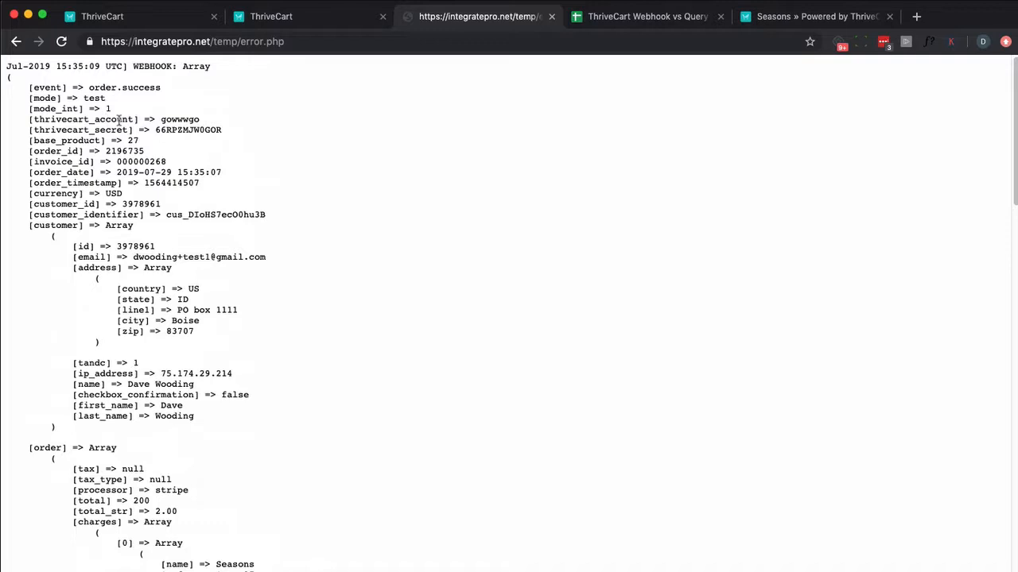
pyautogui.moveTo(29, 171); pyautogui.dragTo(200, 183)
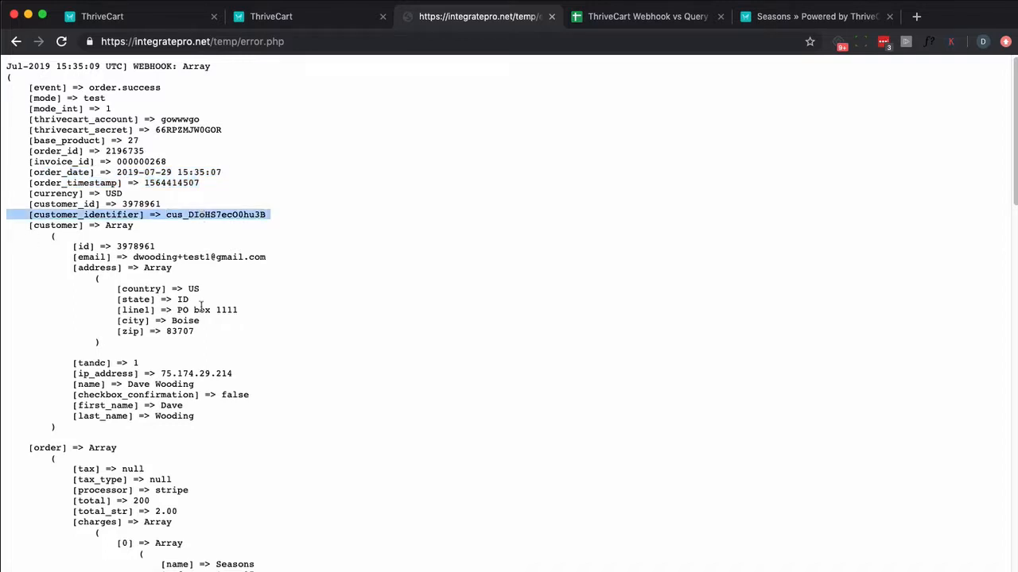
pyautogui.moveTo(117, 289); pyautogui.dragTo(201, 331)
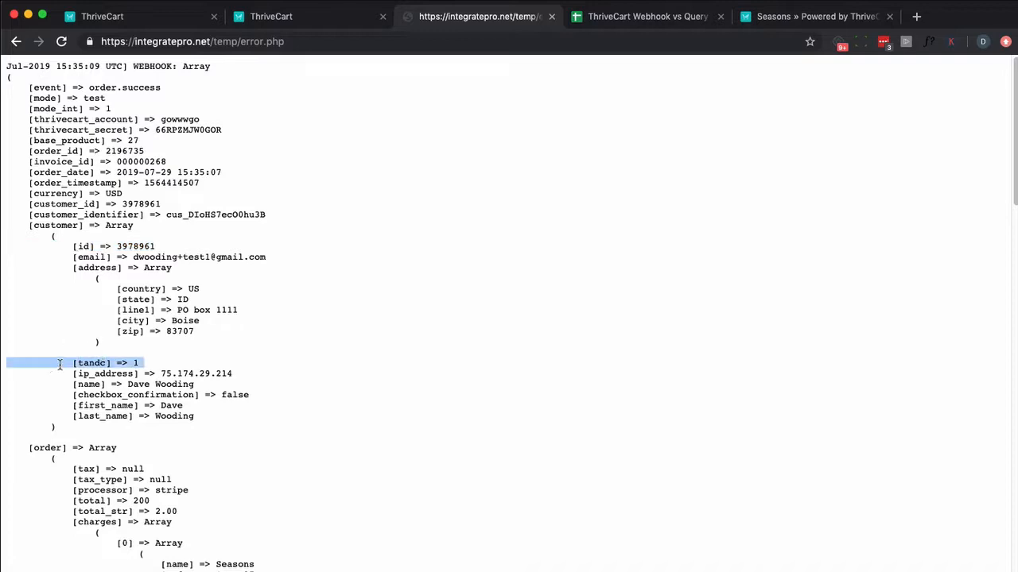
pyautogui.moveTo(64, 359)
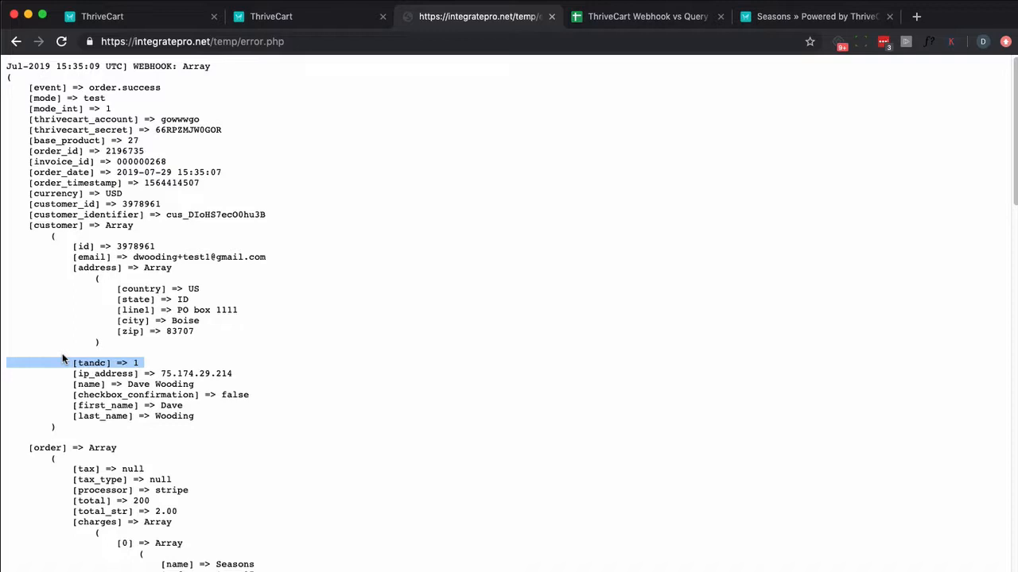
pyautogui.moveTo(88, 357)
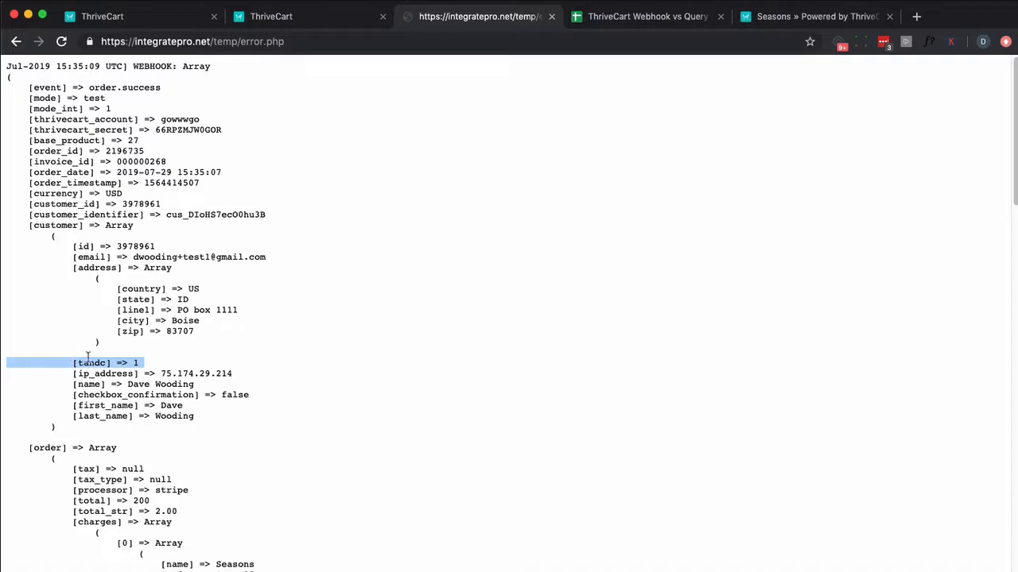
pyautogui.moveTo(165, 267)
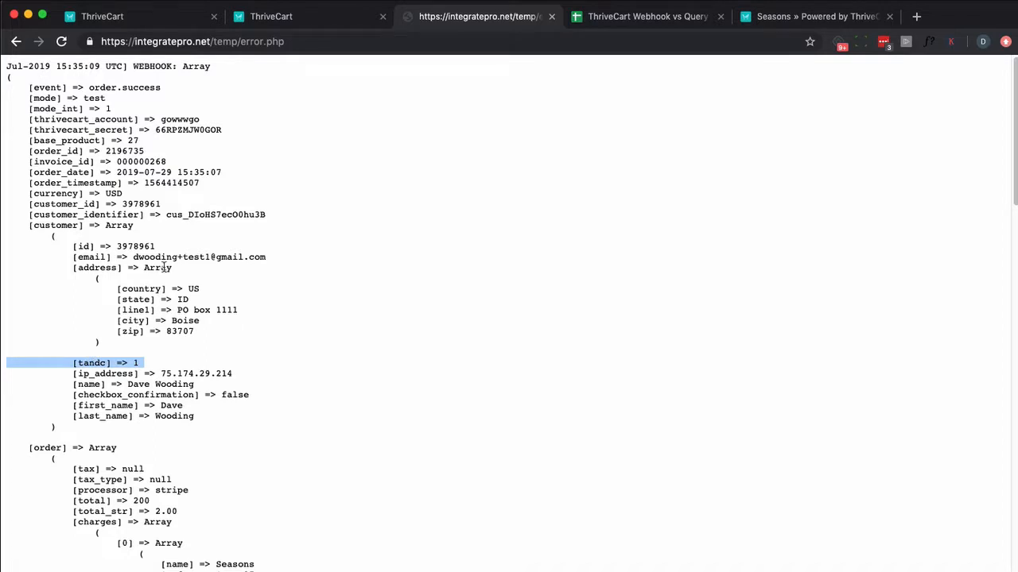
pyautogui.moveTo(157, 278)
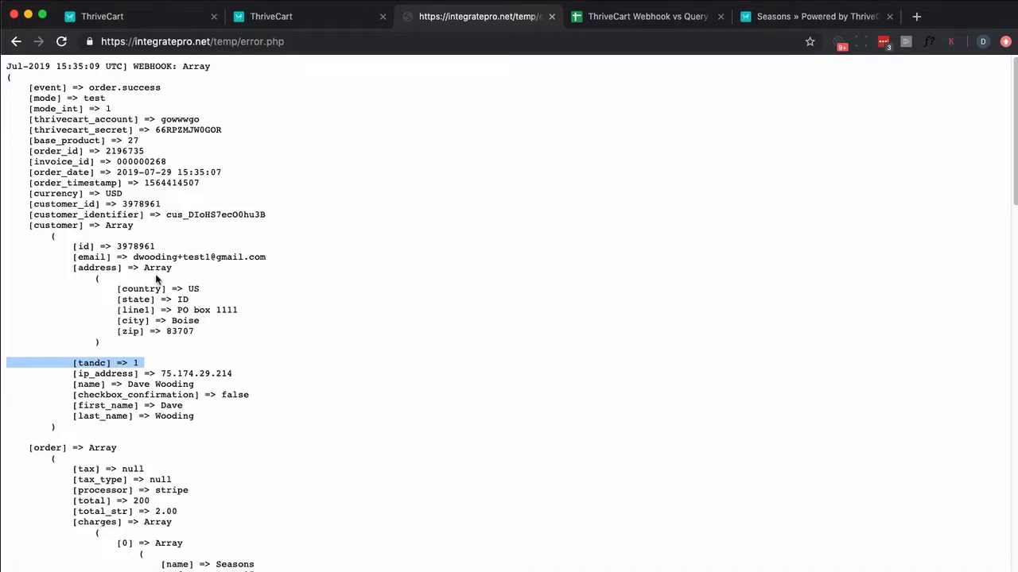
pyautogui.moveTo(162, 359)
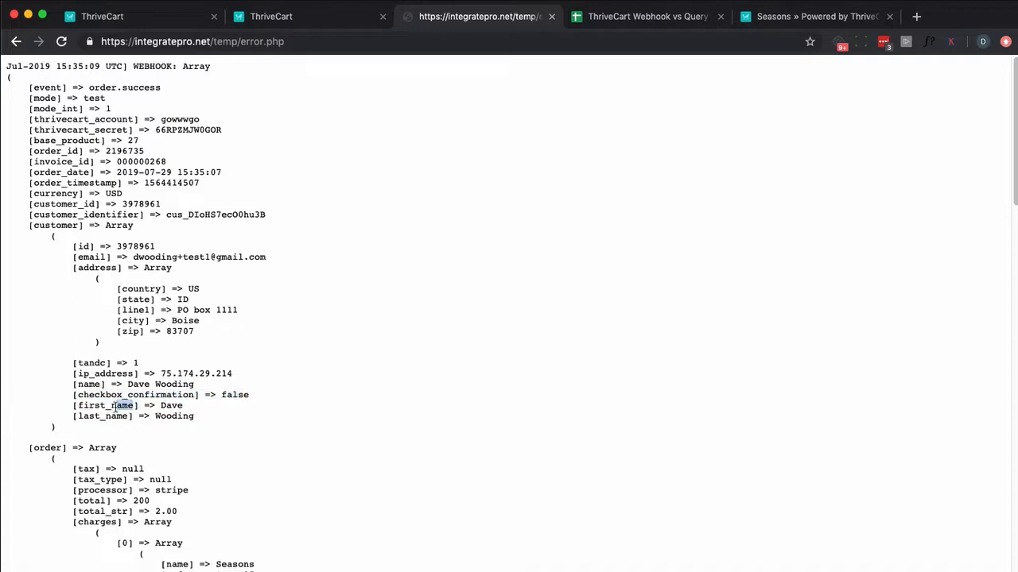
pyautogui.doubleClick(105, 406)
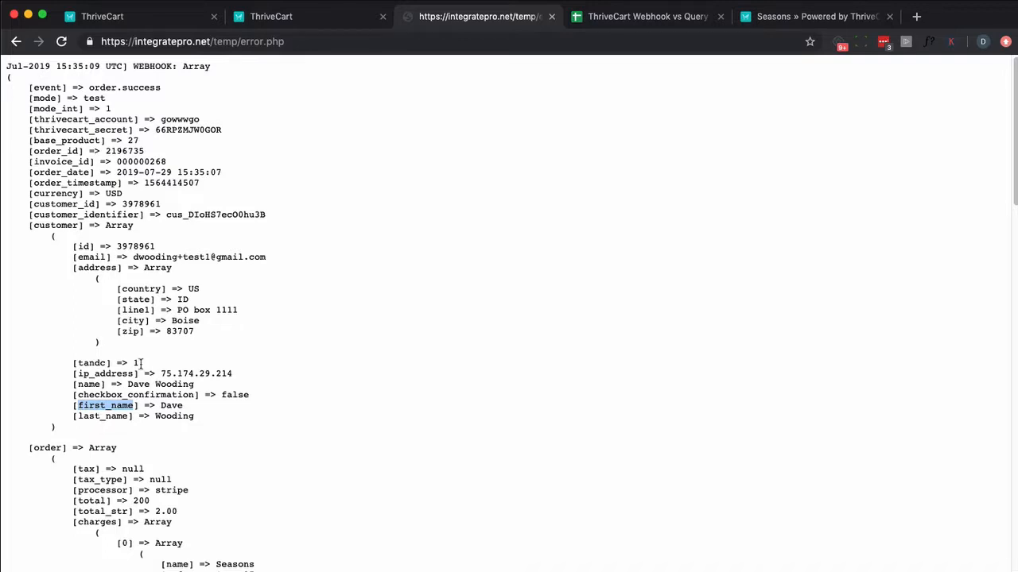
pyautogui.scroll(-3)
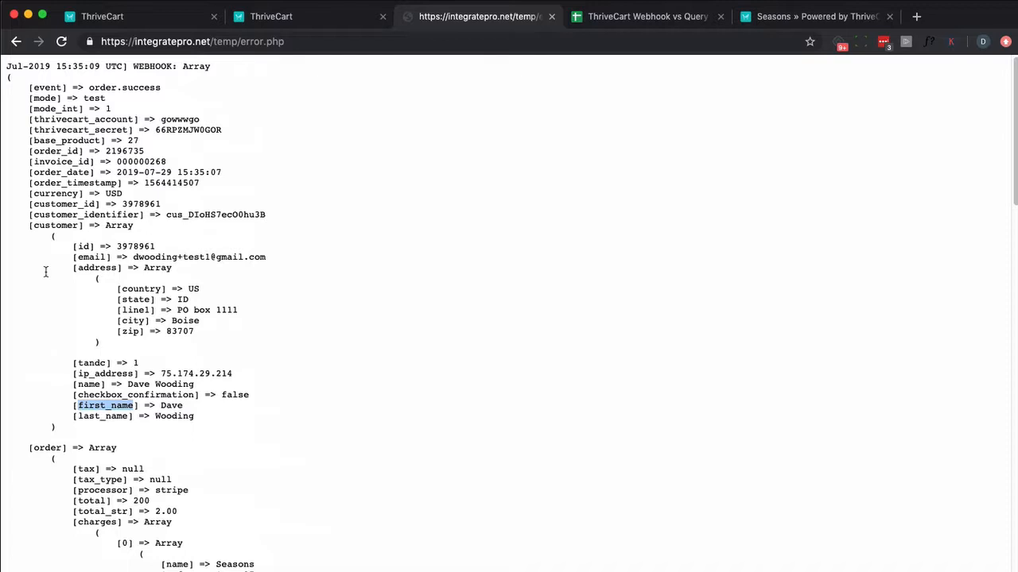
pyautogui.moveTo(49, 104)
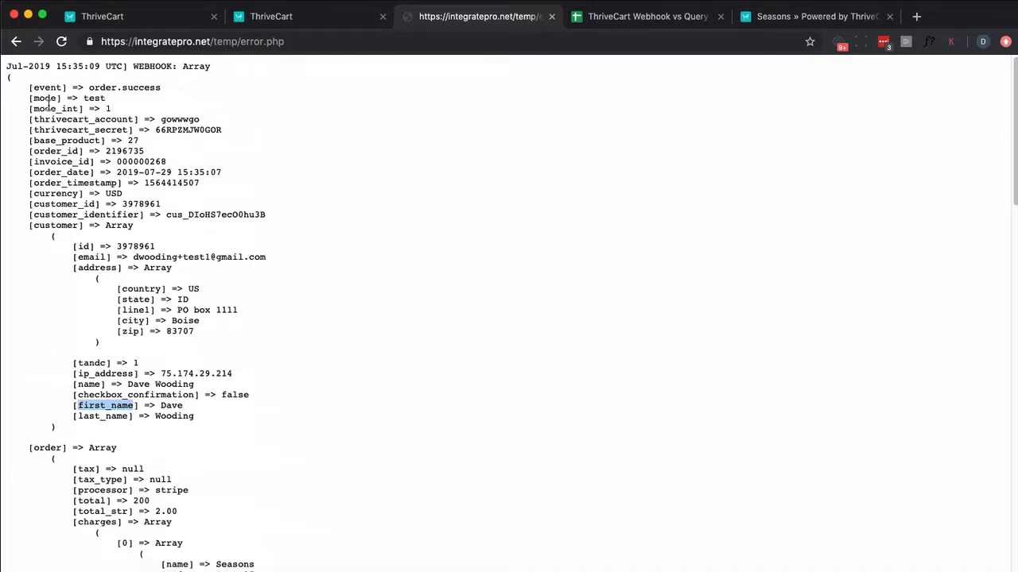
pyautogui.doubleClick(47, 87)
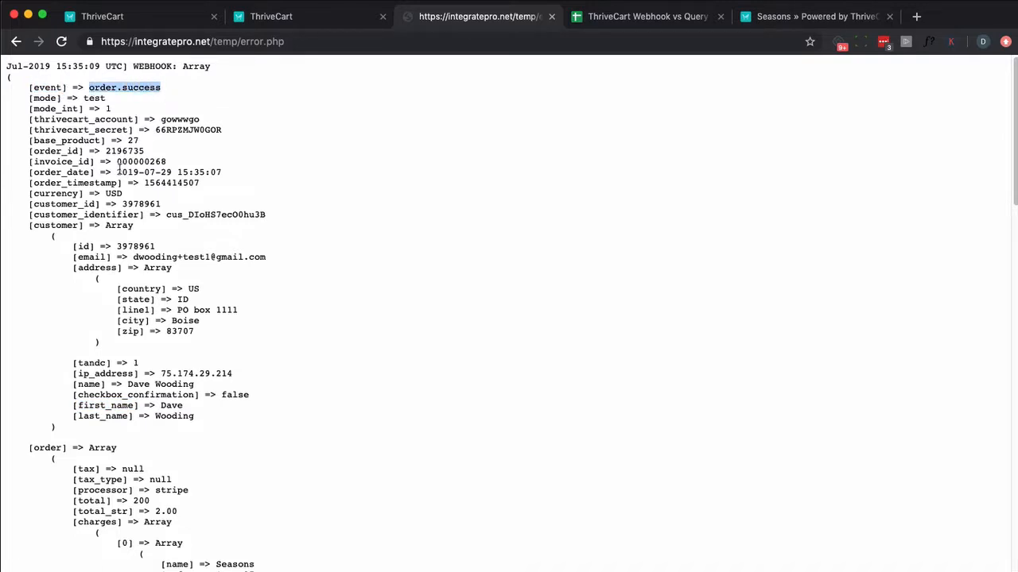
pyautogui.doubleClick(83, 244)
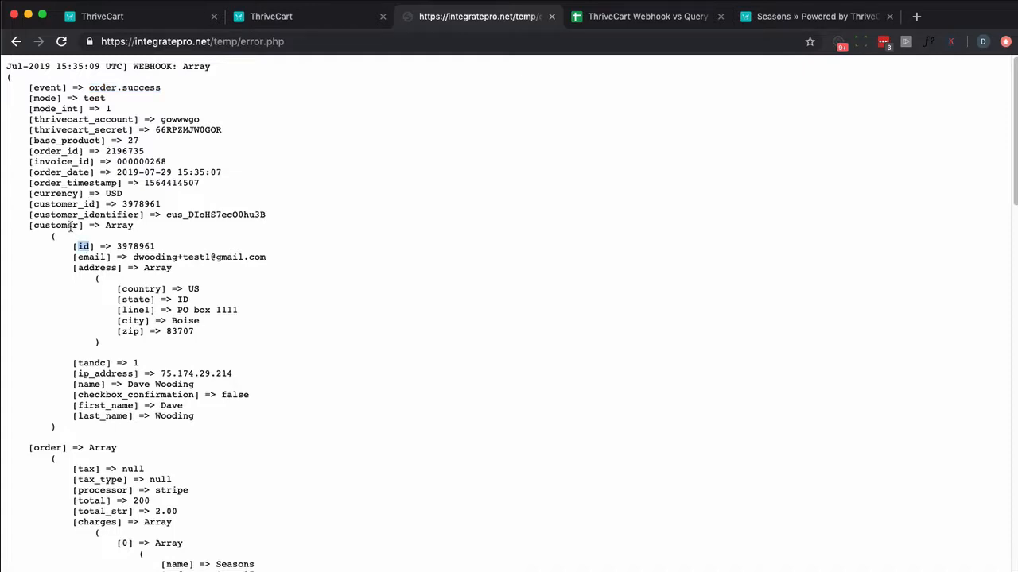
pyautogui.doubleClick(55, 226)
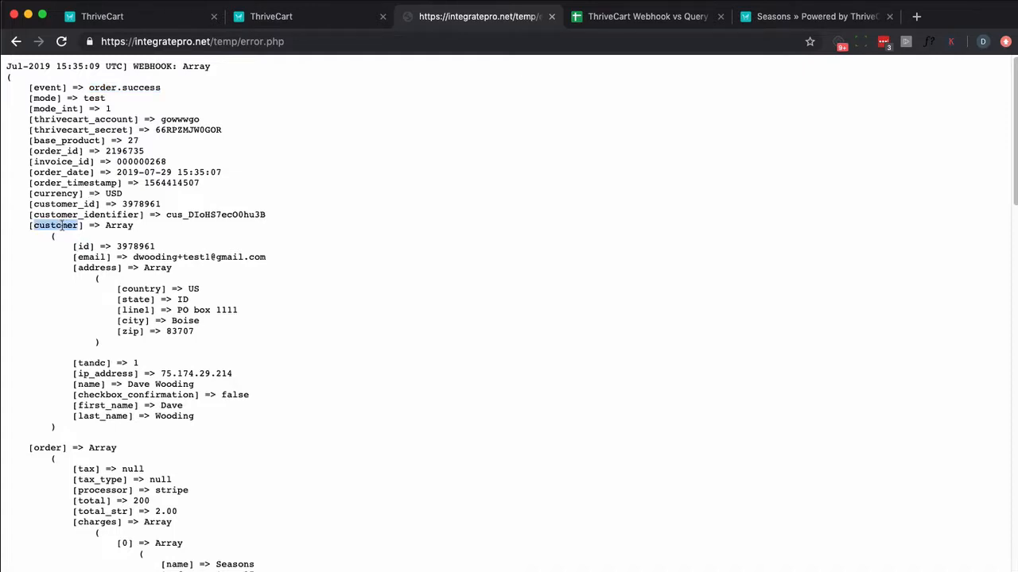
pyautogui.scroll(-3)
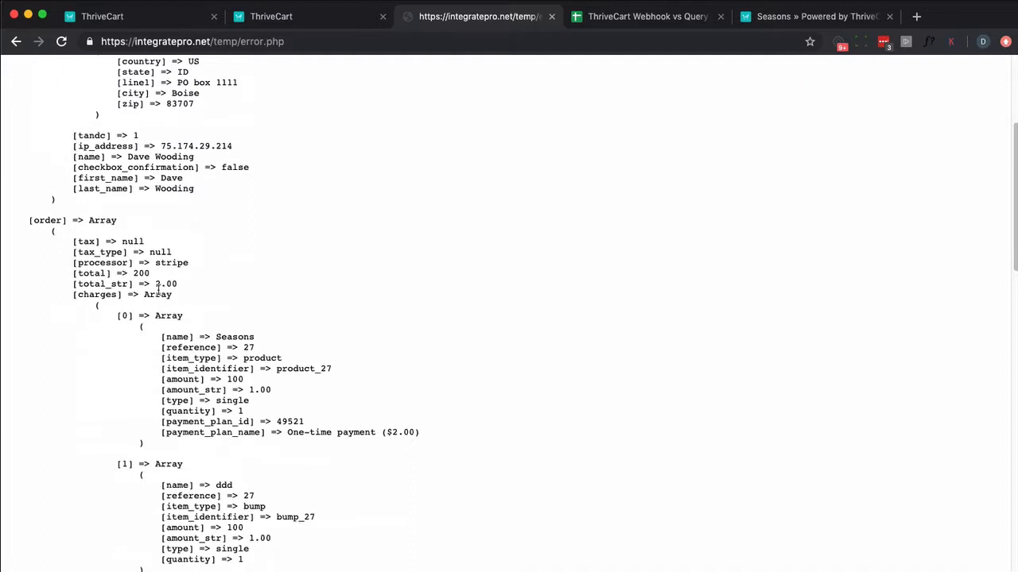
pyautogui.moveTo(141, 225)
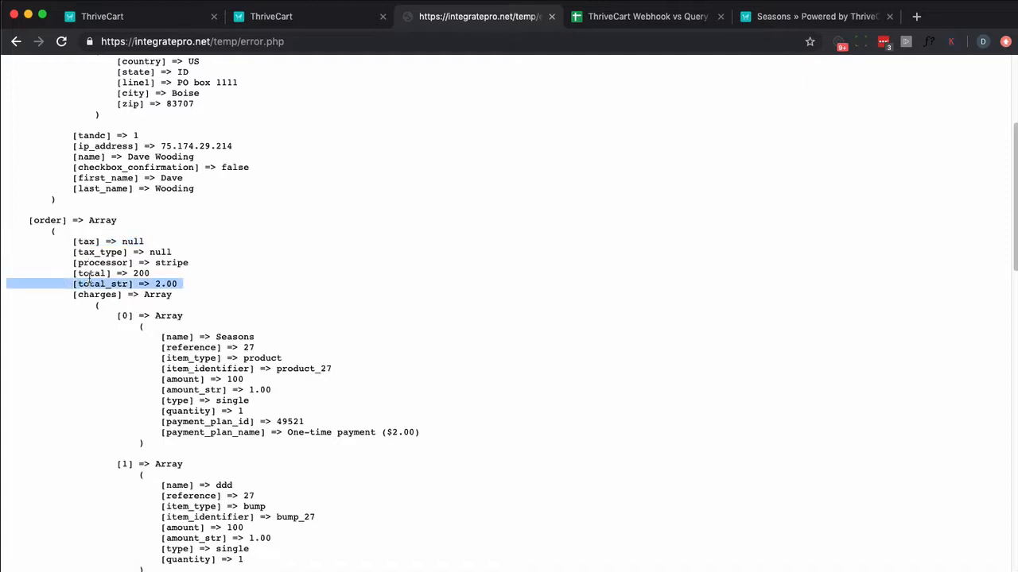
pyautogui.click(108, 274)
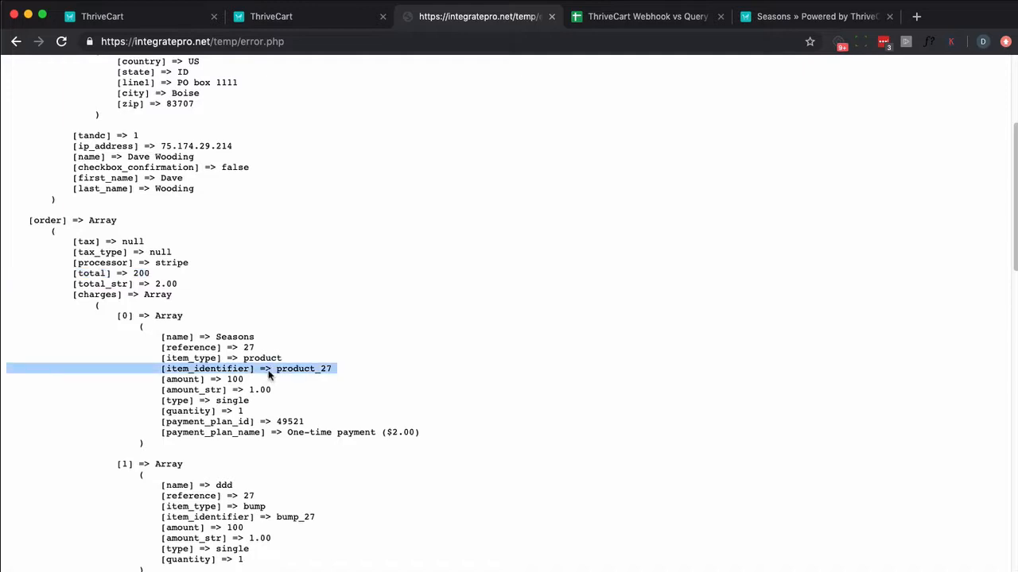
pyautogui.scroll(-3)
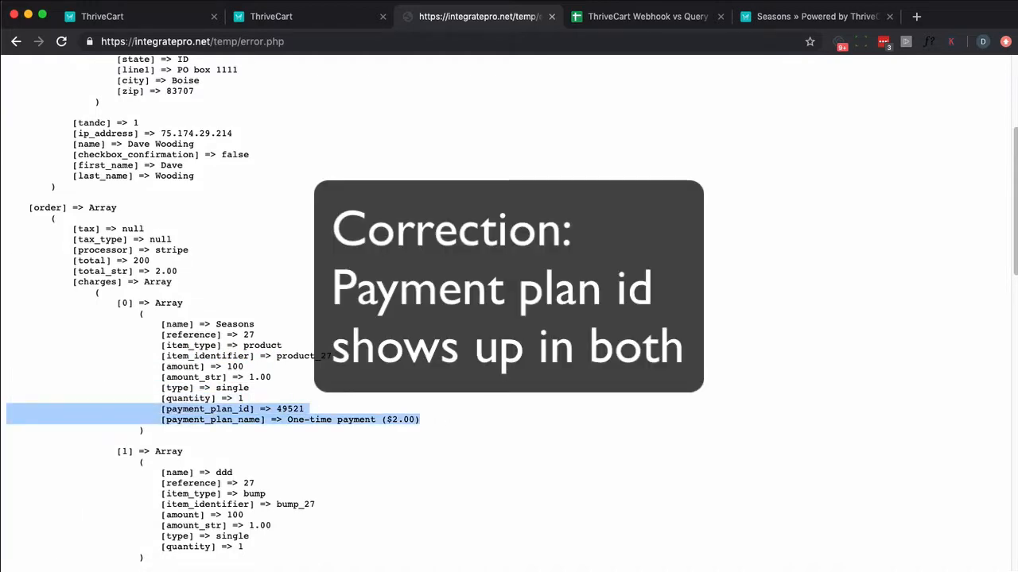
pyautogui.scroll(-3)
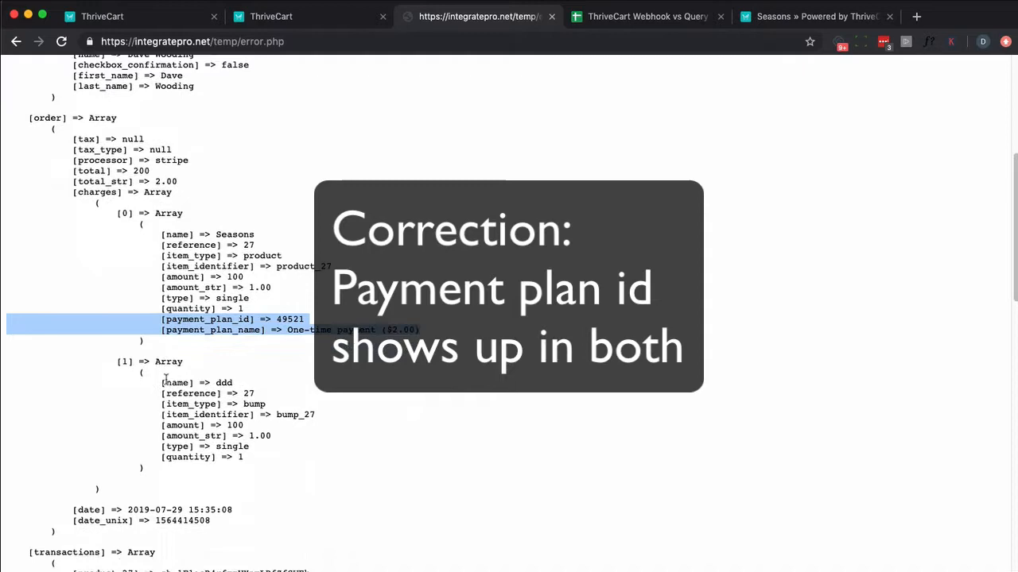
pyautogui.scroll(-3)
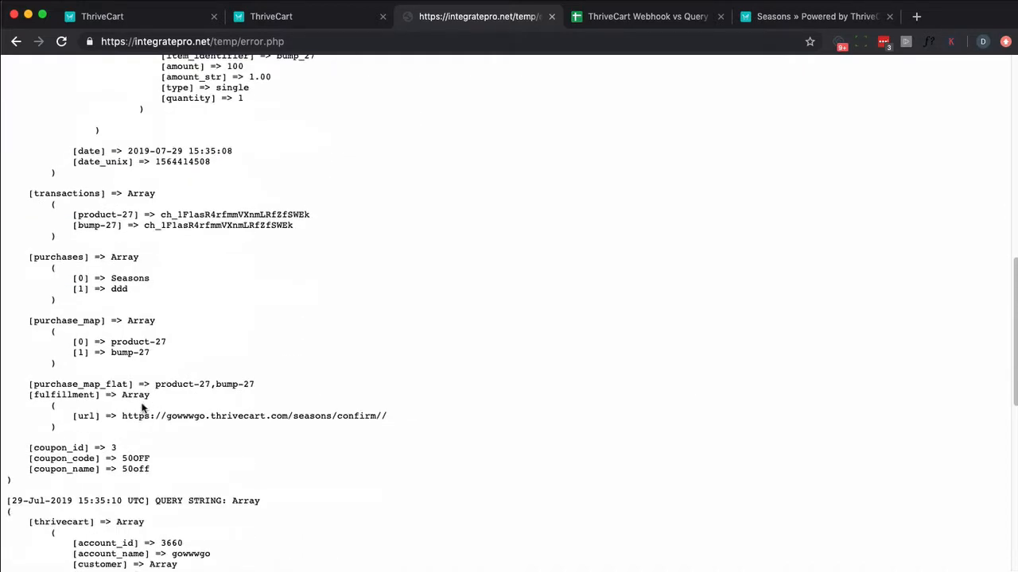
pyautogui.tripleClick(141, 383)
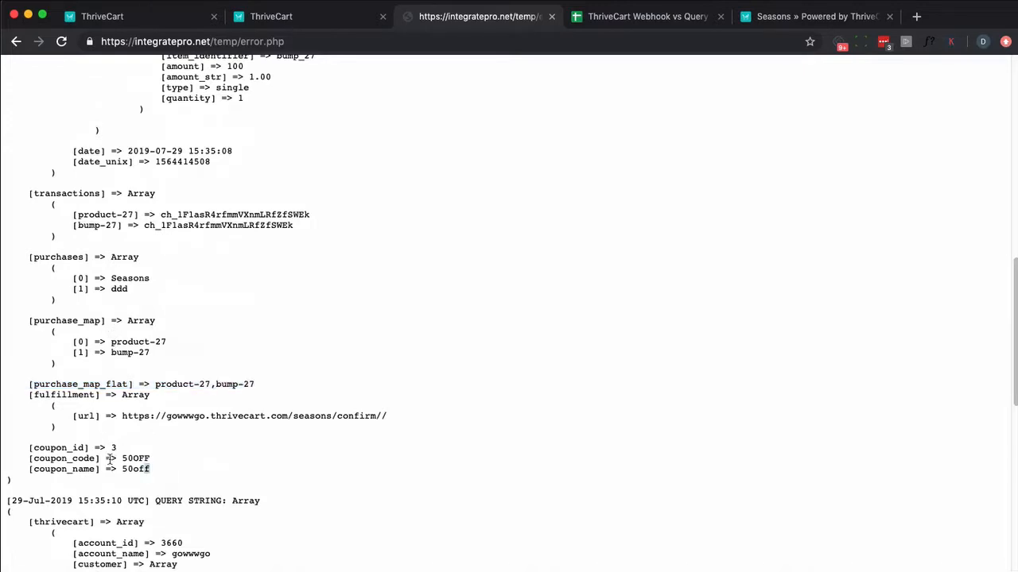
pyautogui.moveTo(7, 448); pyautogui.dragTo(149, 469)
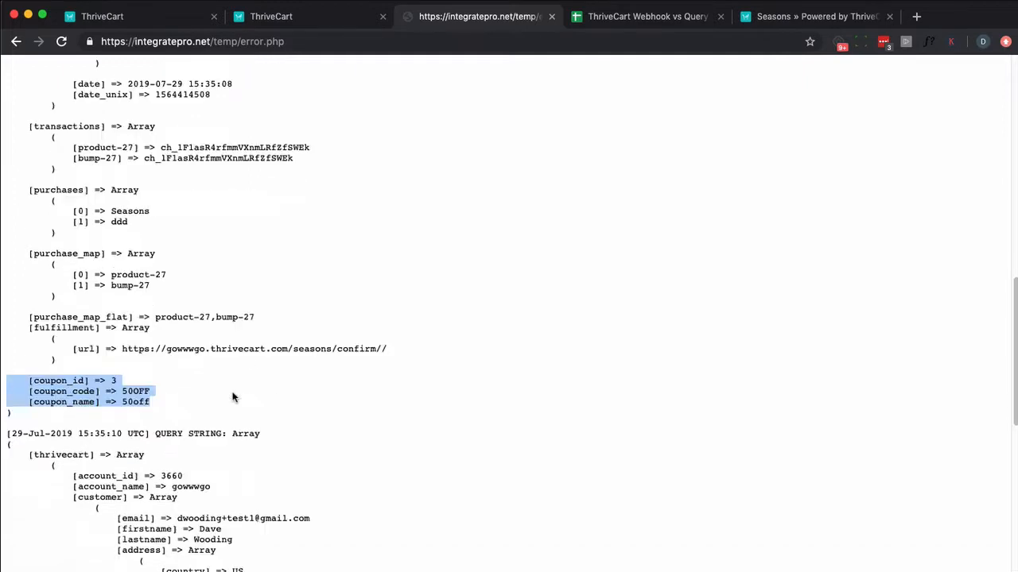
pyautogui.scroll(-3)
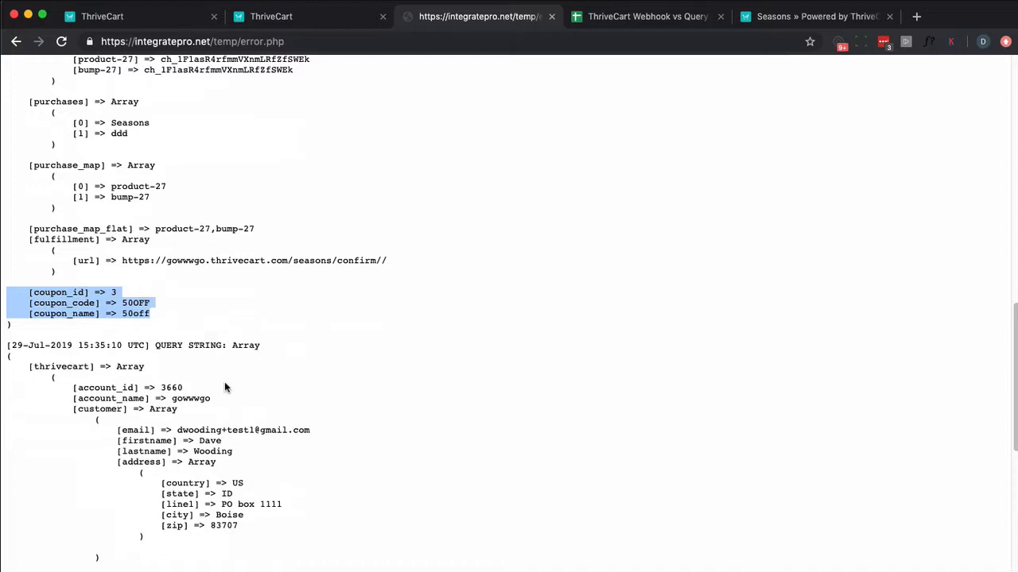
pyautogui.moveTo(67, 380)
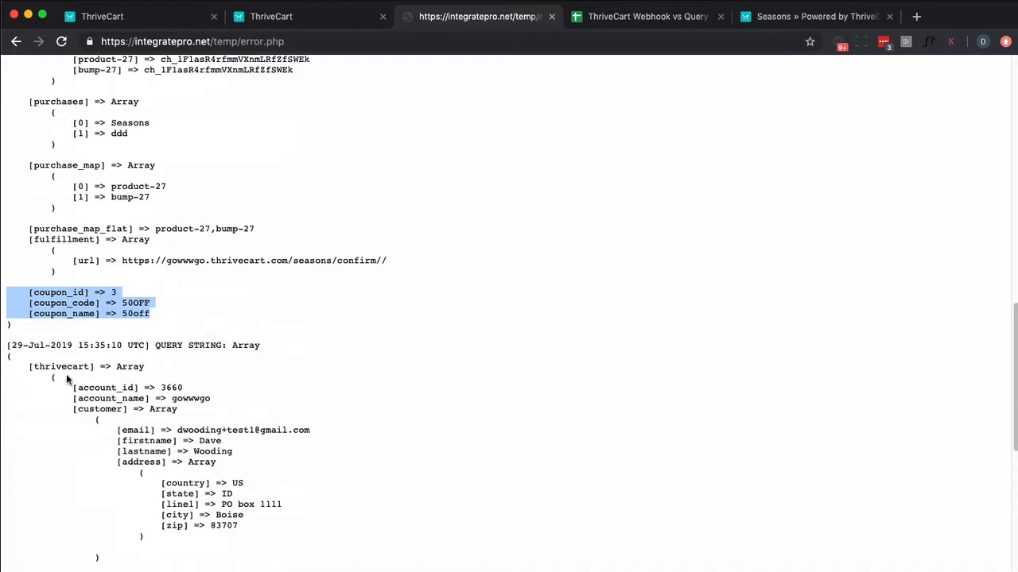
pyautogui.doubleClick(60, 366)
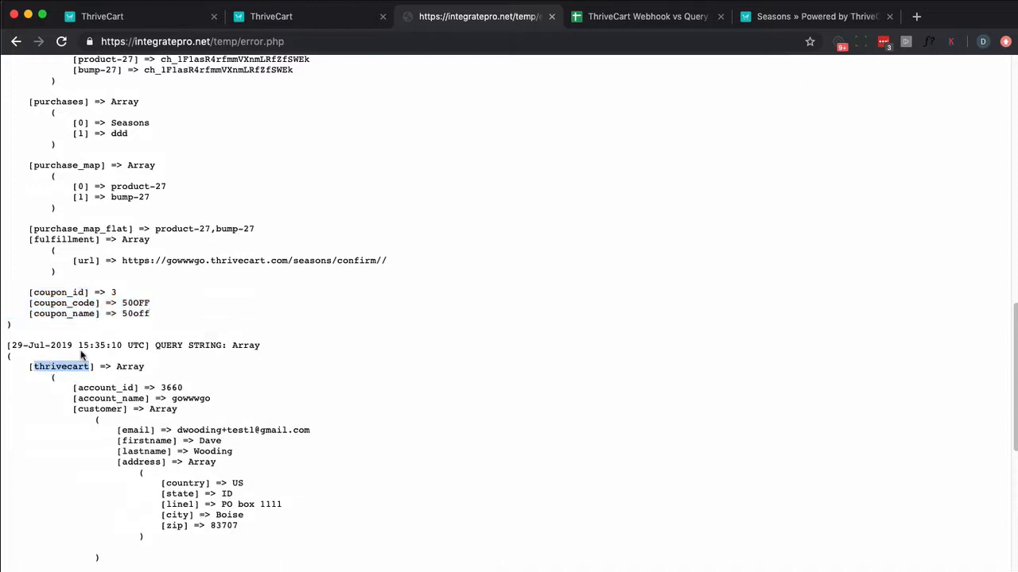
pyautogui.scroll(-3)
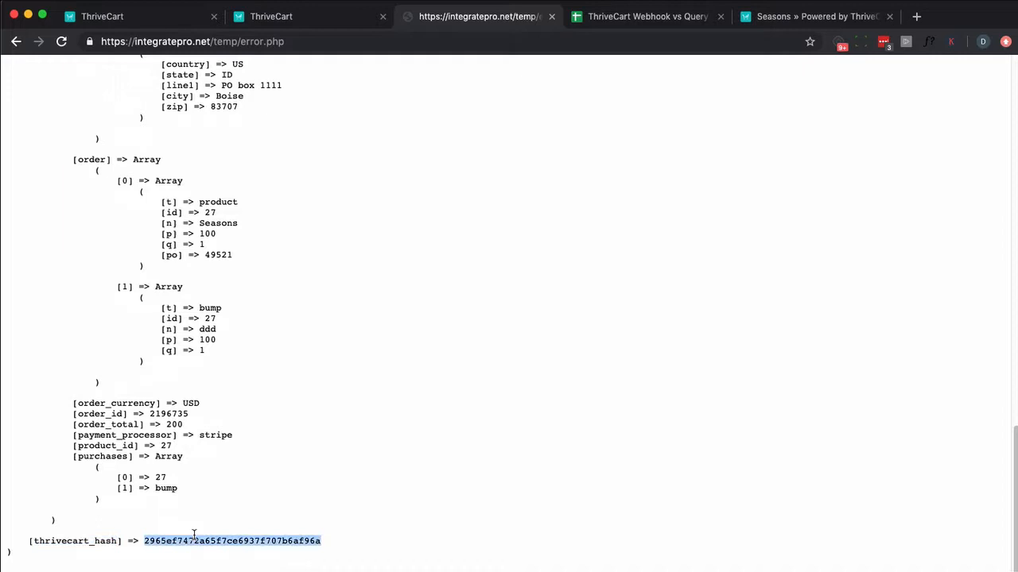
pyautogui.moveTo(191, 525)
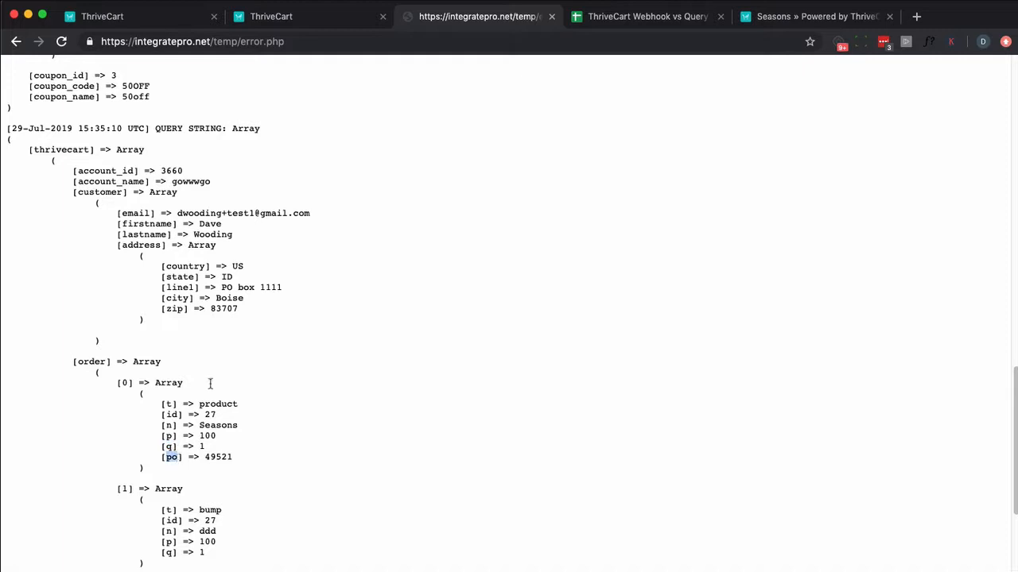
pyautogui.click(646, 16)
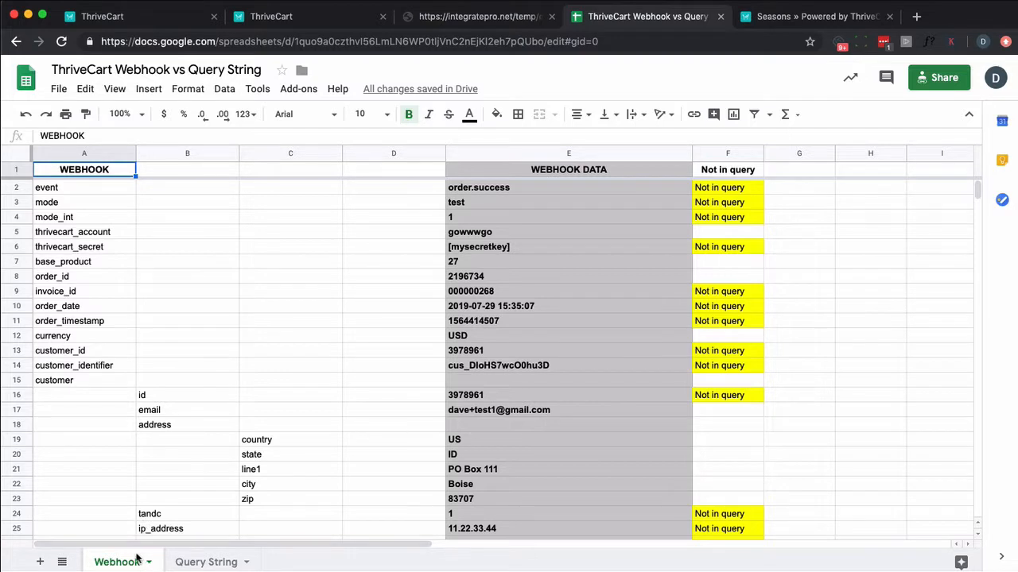
pyautogui.moveTo(158, 554)
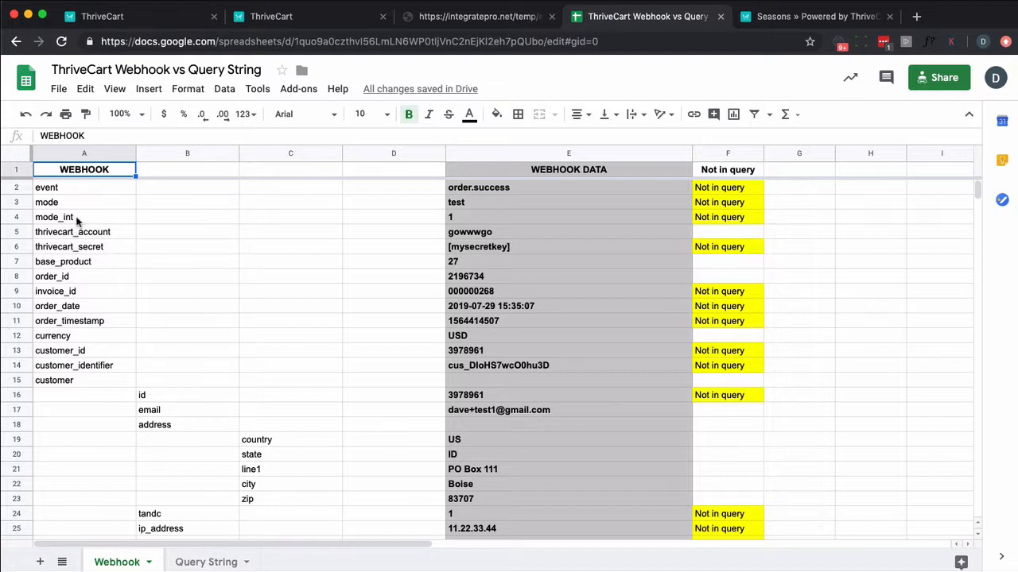
pyautogui.moveTo(70, 251)
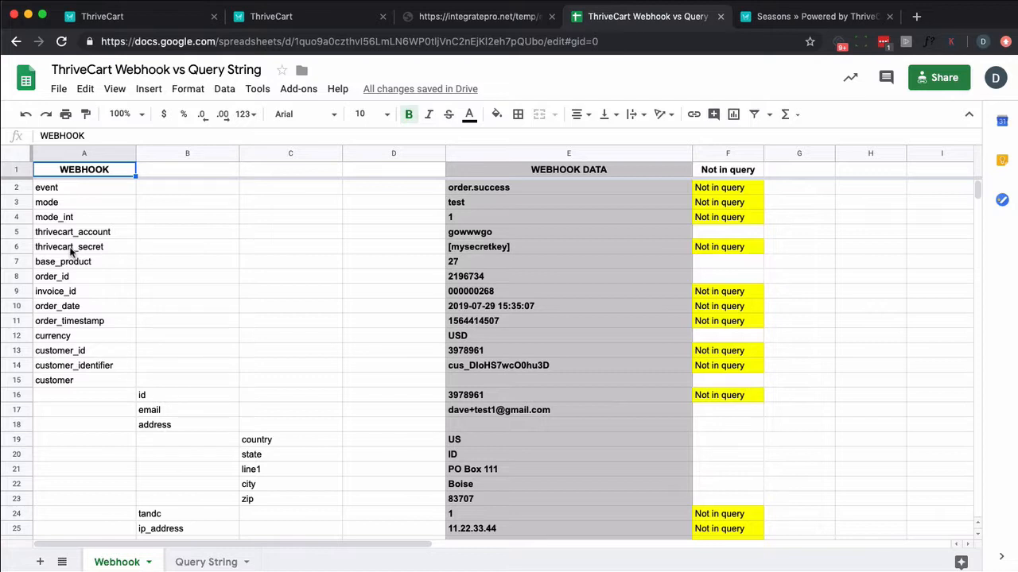
pyautogui.moveTo(52, 252)
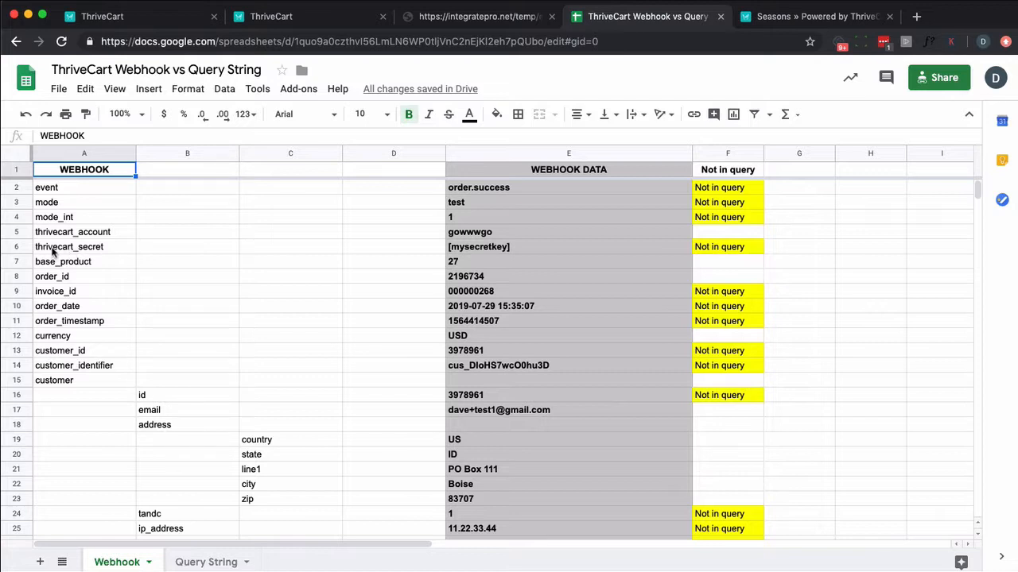
pyautogui.moveTo(66, 305)
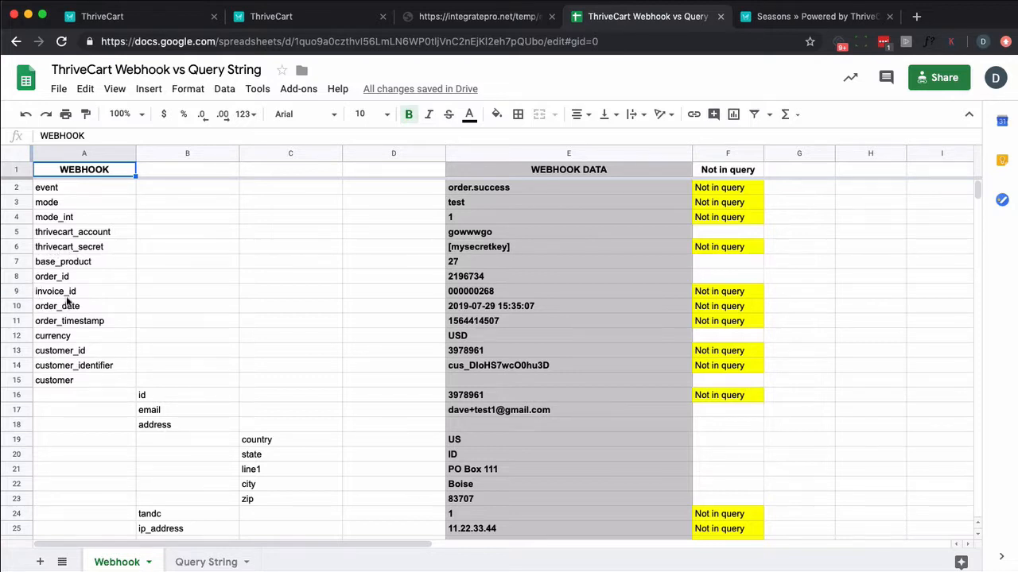
pyautogui.moveTo(67, 310)
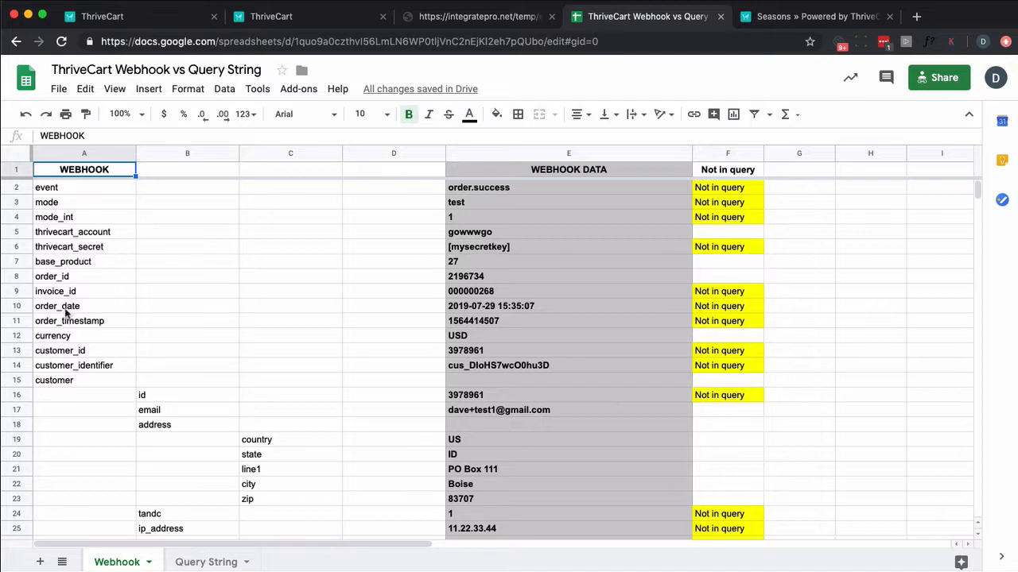
pyautogui.moveTo(103, 401)
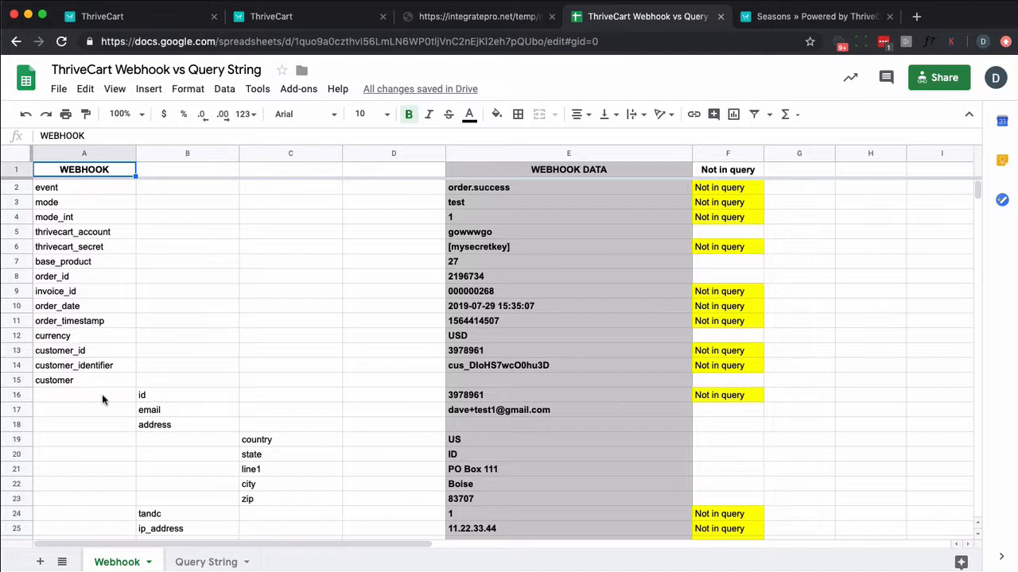
pyautogui.moveTo(169, 396)
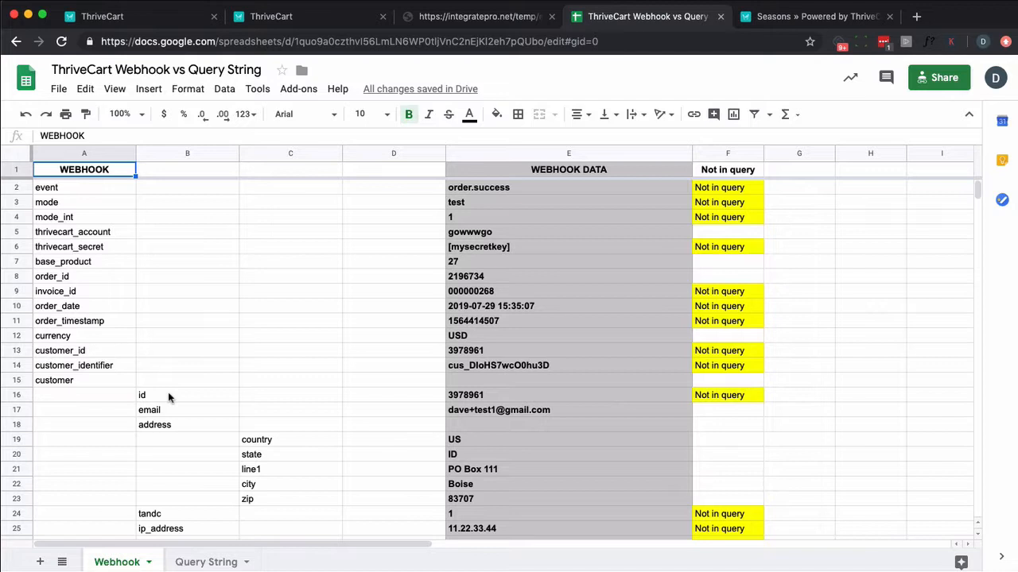
pyautogui.click(569, 394)
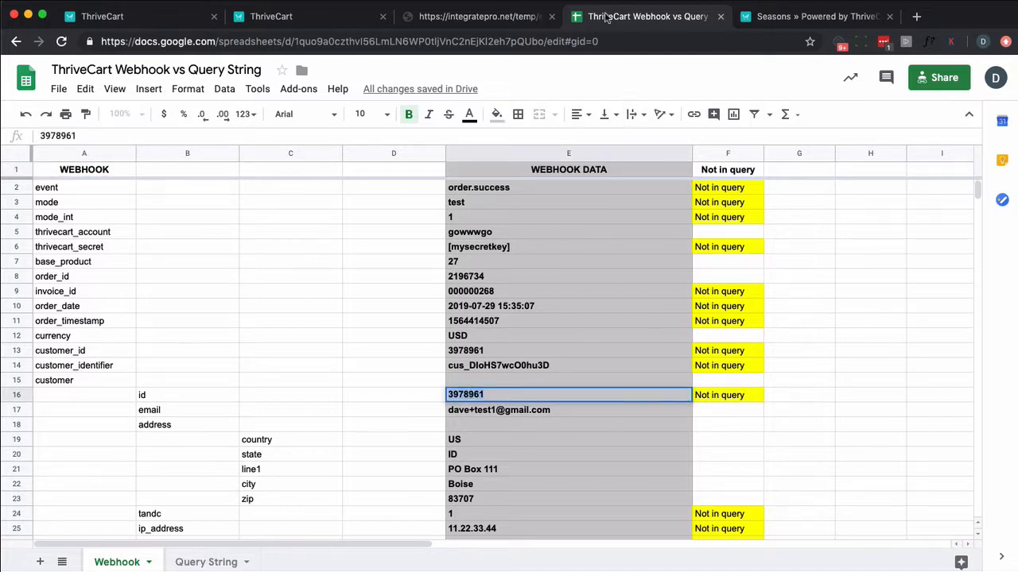
pyautogui.click(477, 16)
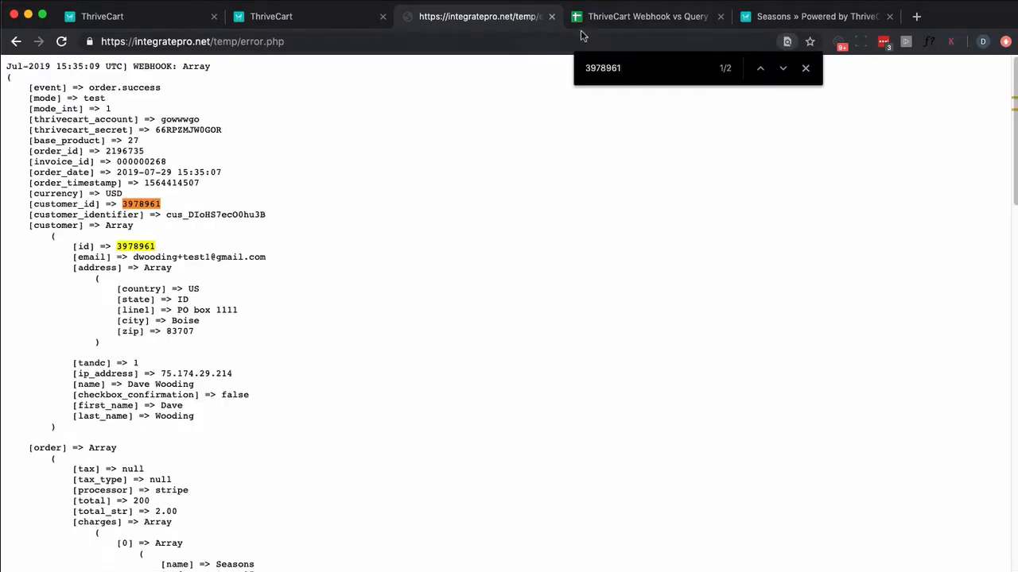
pyautogui.click(646, 16)
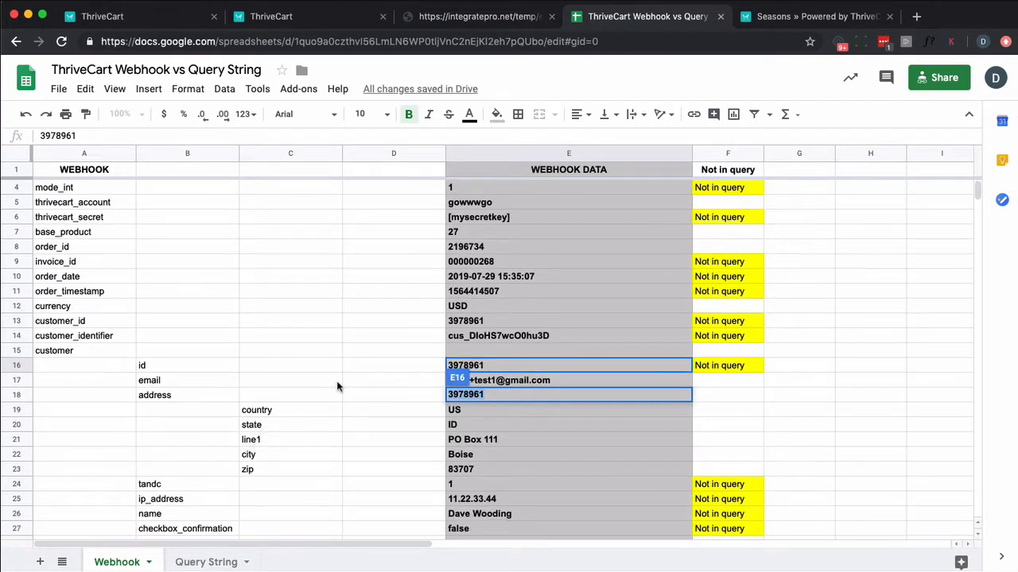
pyautogui.scroll(-3)
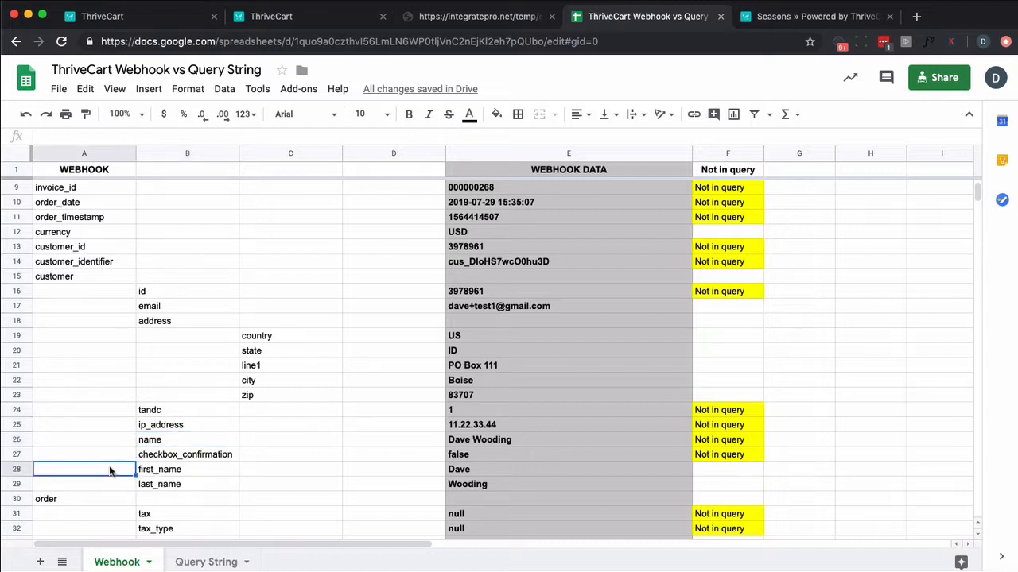
pyautogui.click(185, 455)
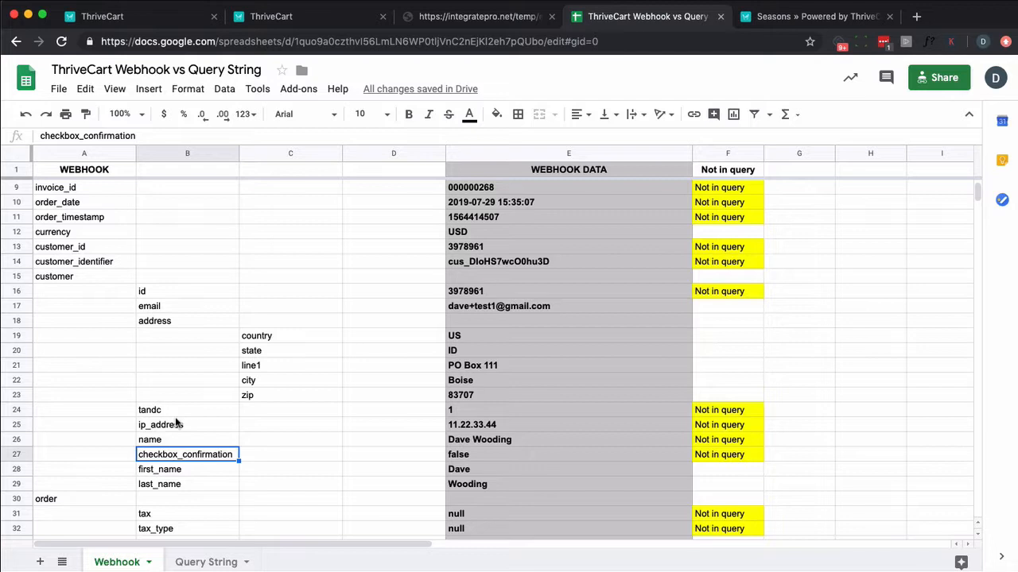
pyautogui.scroll(-3)
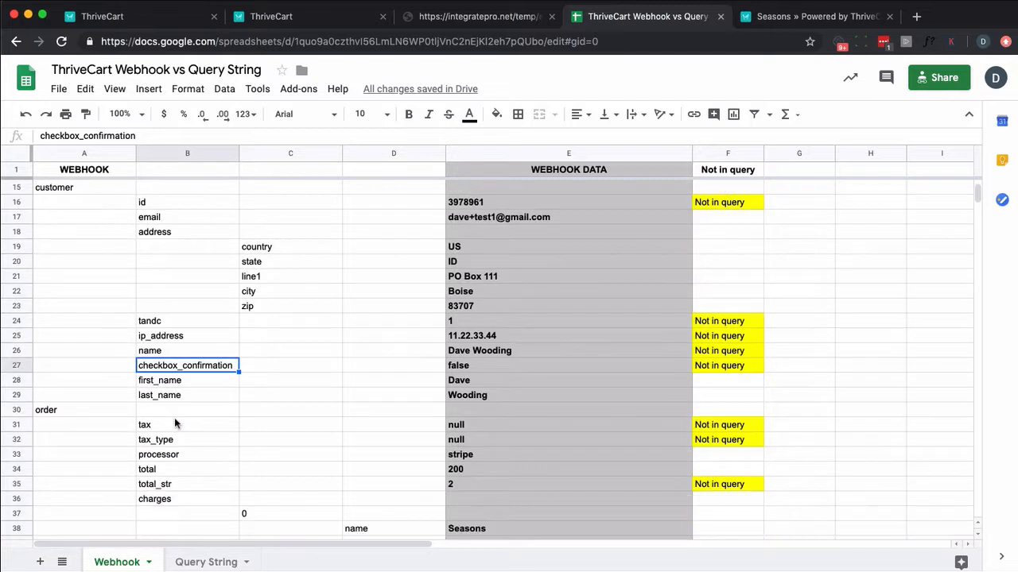
pyautogui.scroll(-3)
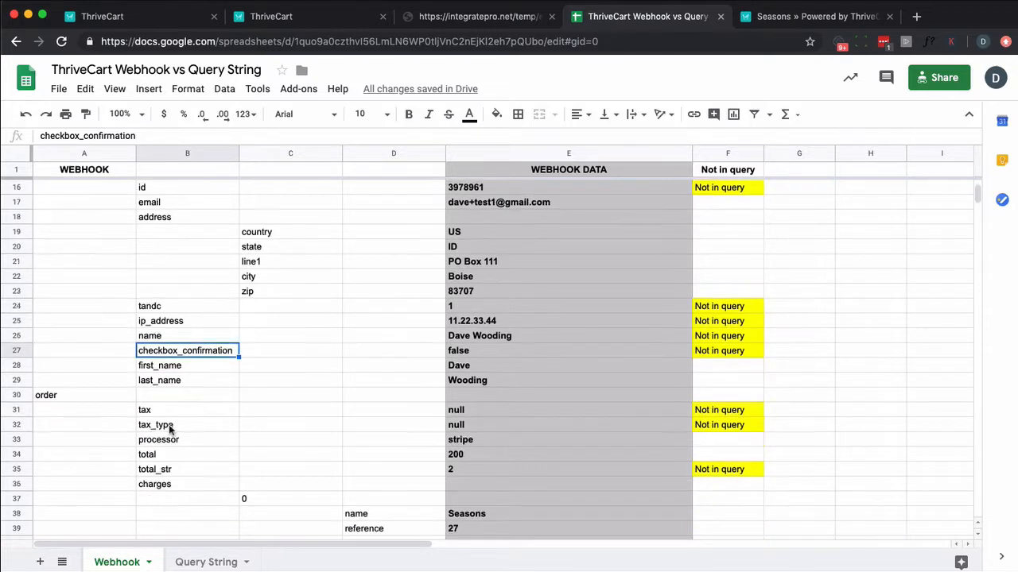
pyautogui.scroll(-3)
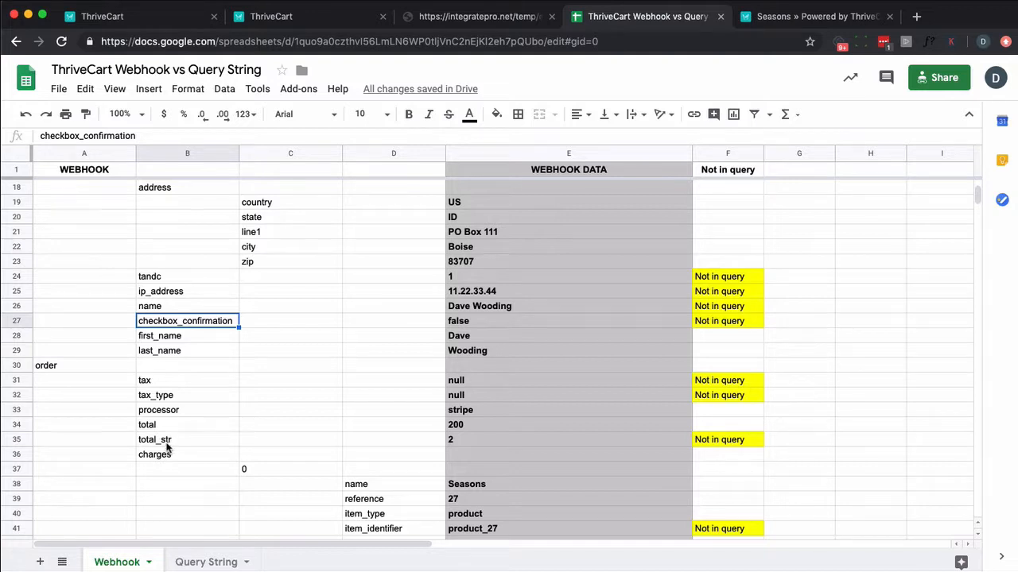
pyautogui.scroll(-3)
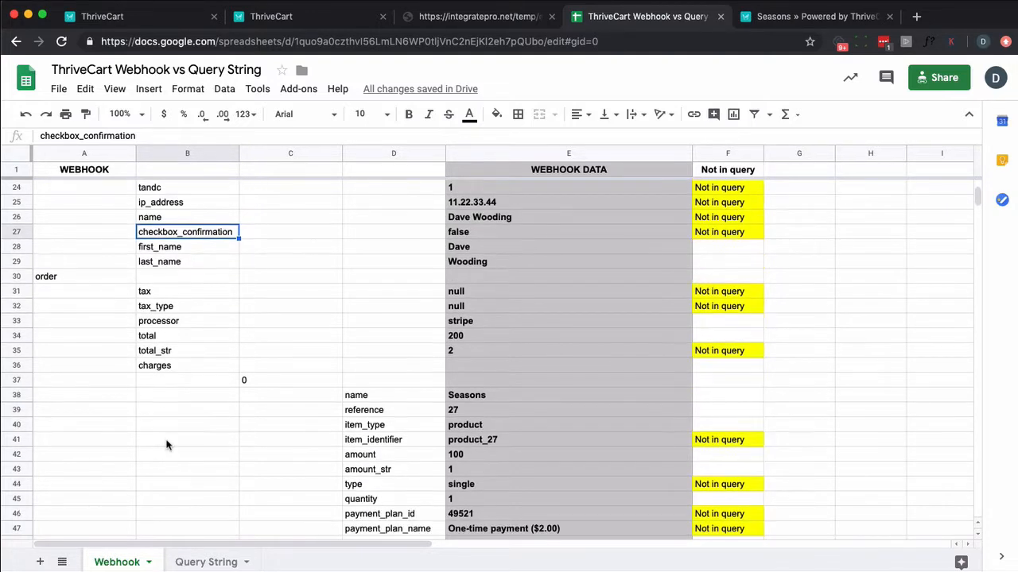
pyautogui.moveTo(356, 438)
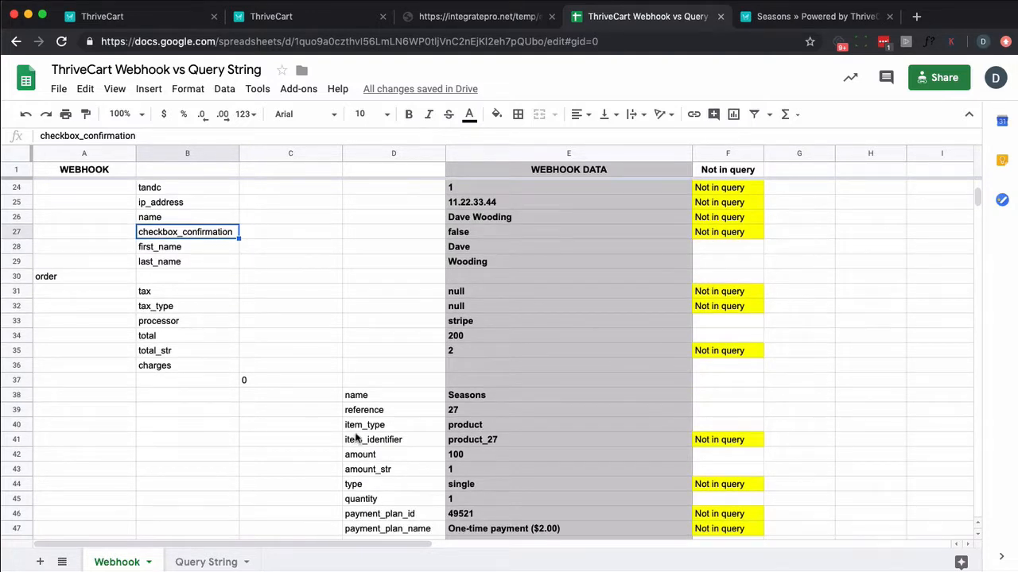
pyautogui.moveTo(372, 439)
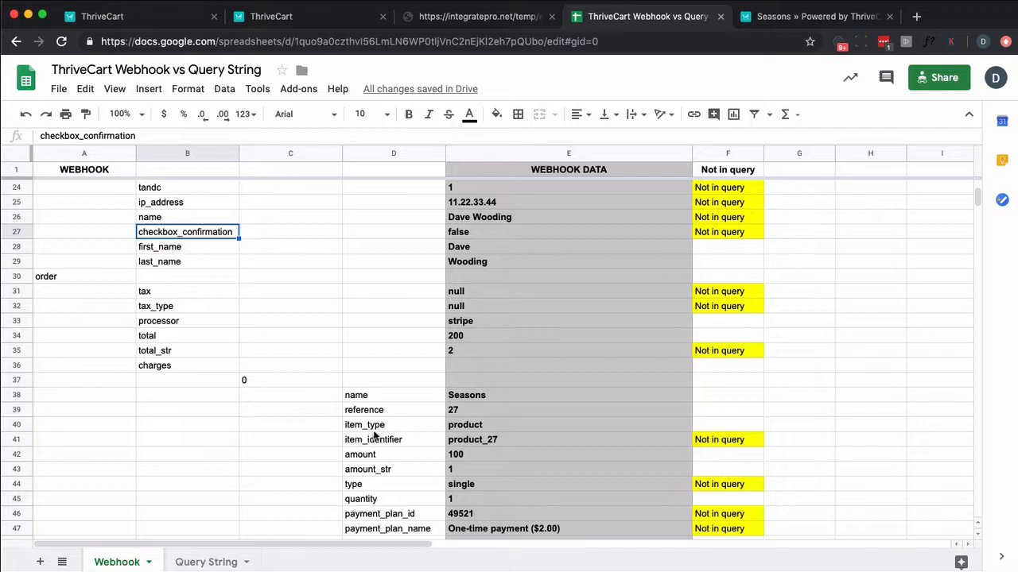
pyautogui.moveTo(461, 439)
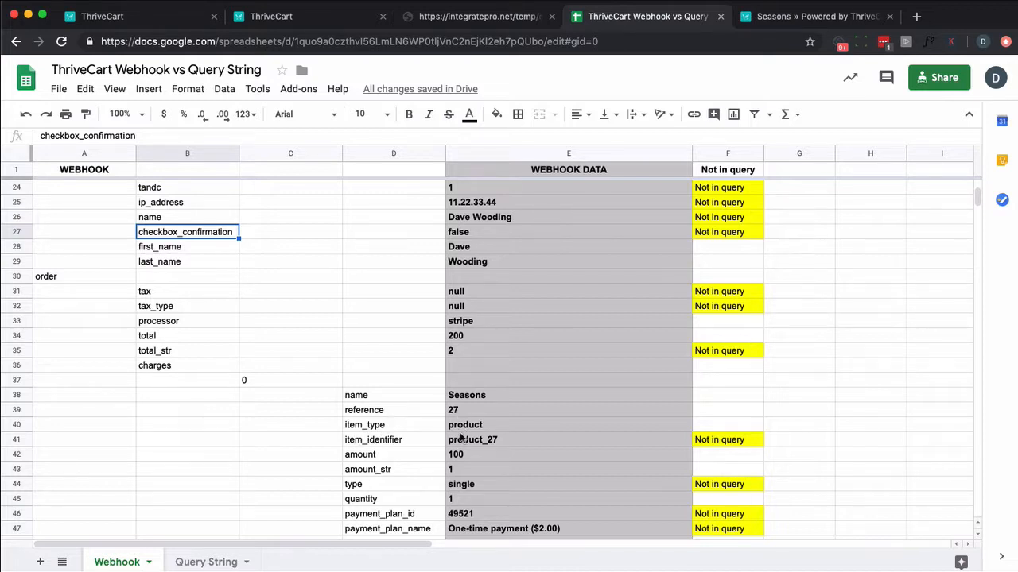
pyautogui.moveTo(407, 442)
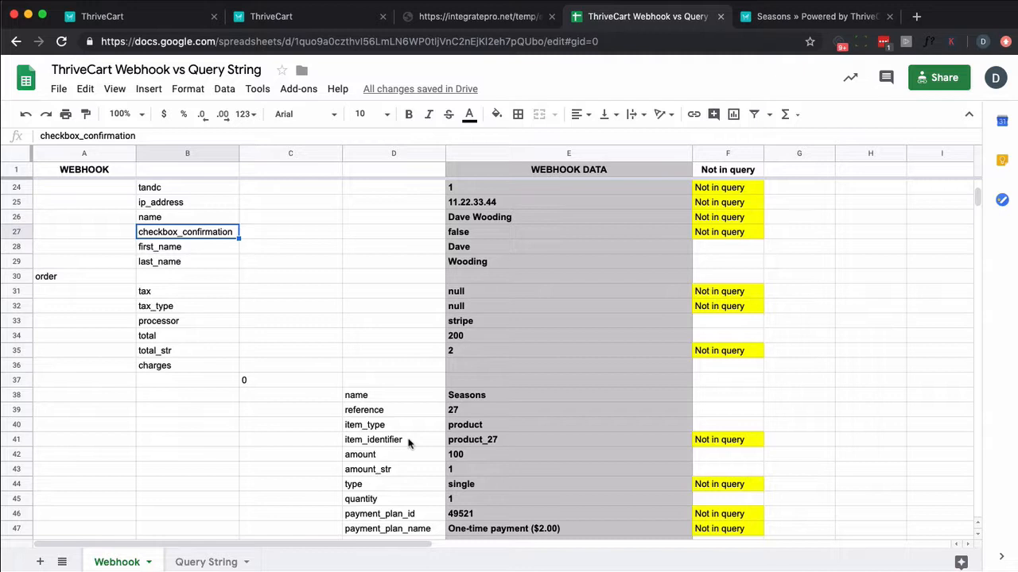
pyautogui.scroll(-3)
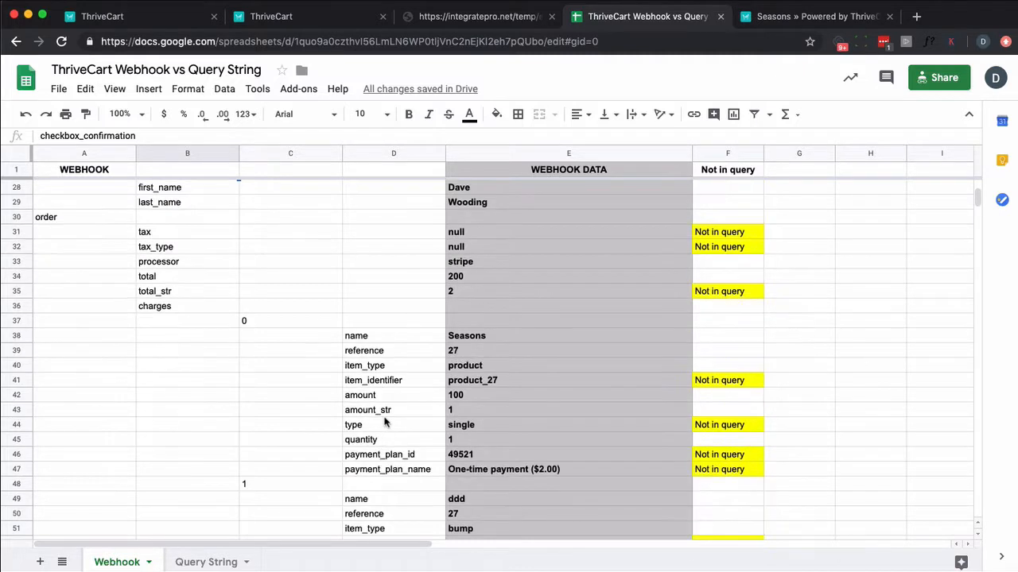
pyautogui.scroll(-3)
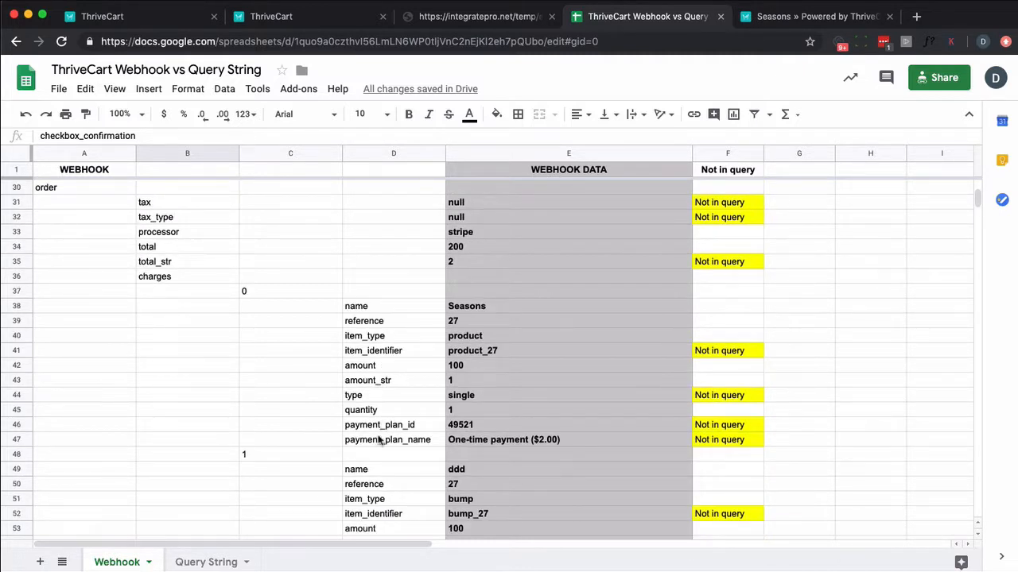
pyautogui.scroll(-3)
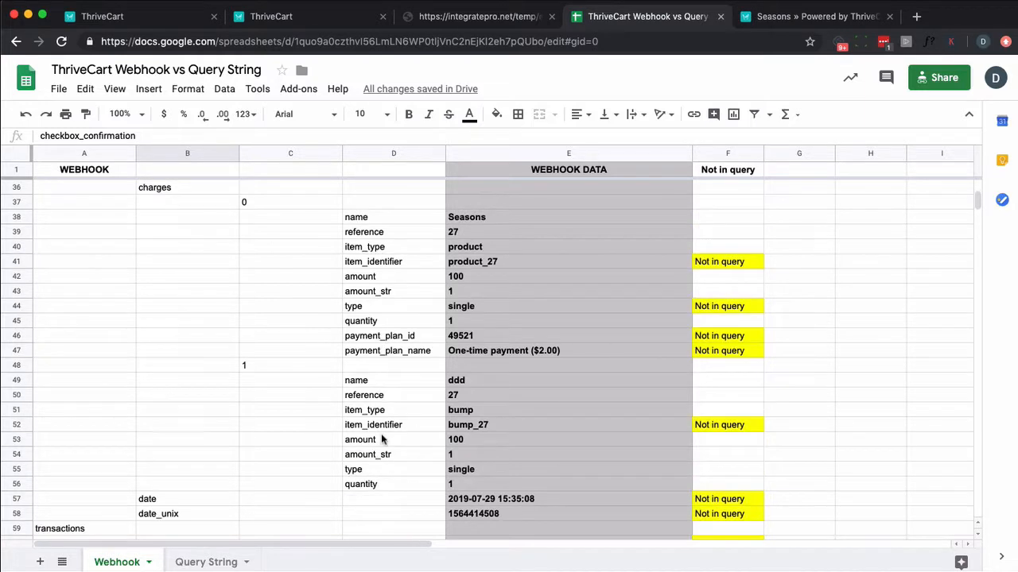
pyautogui.scroll(-3)
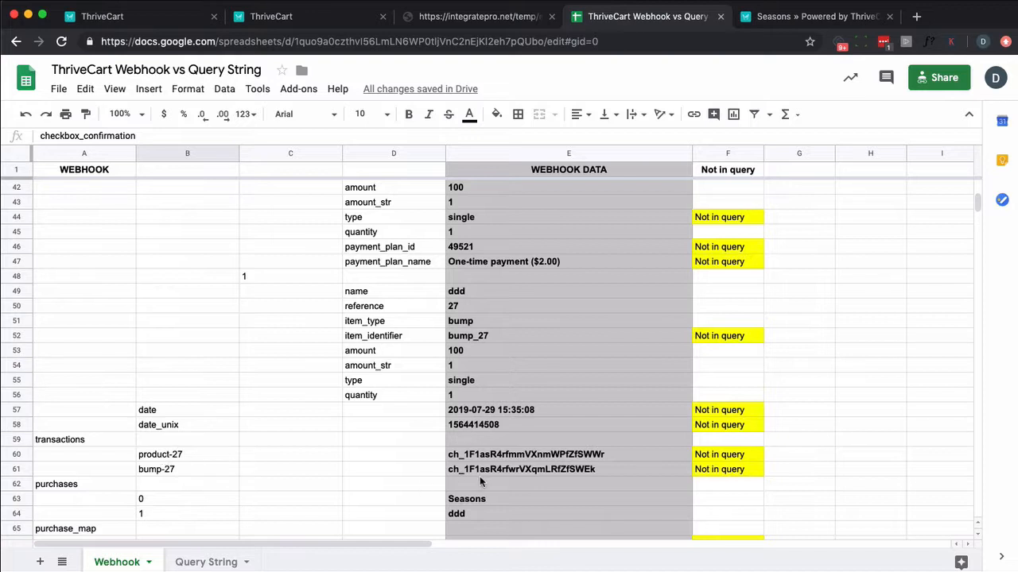
pyautogui.click(525, 454)
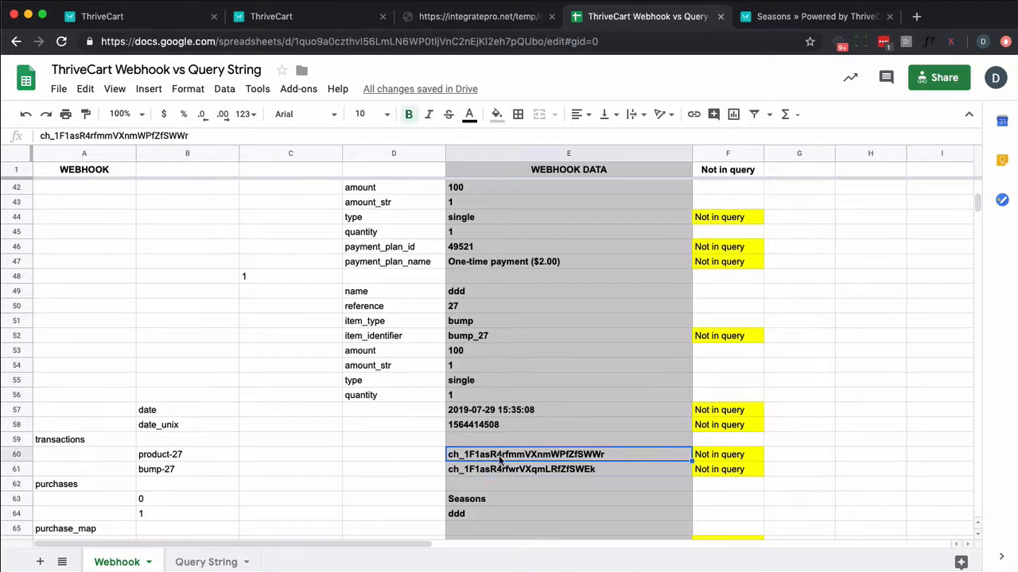
pyautogui.click(569, 469)
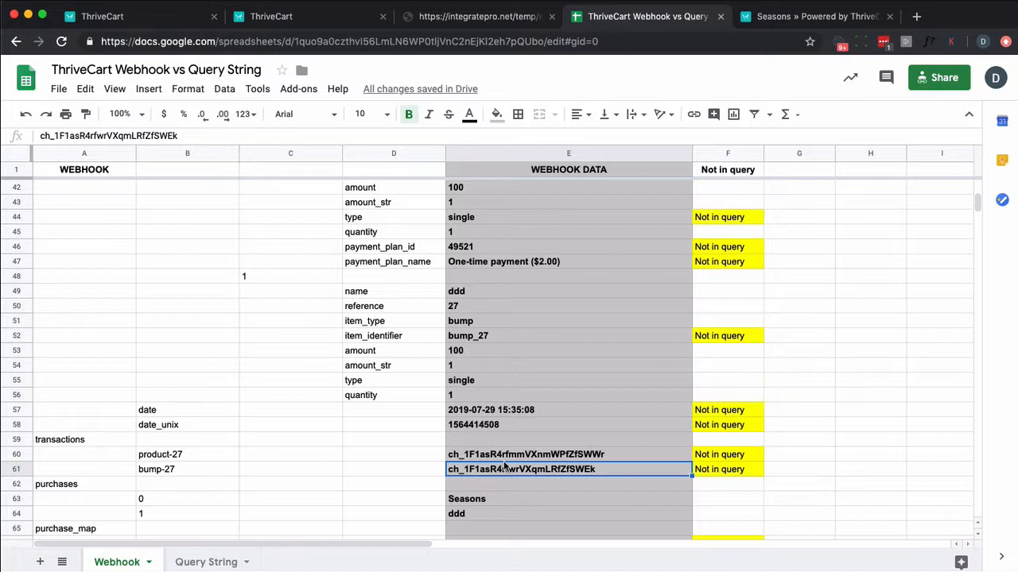
pyautogui.moveTo(316, 461)
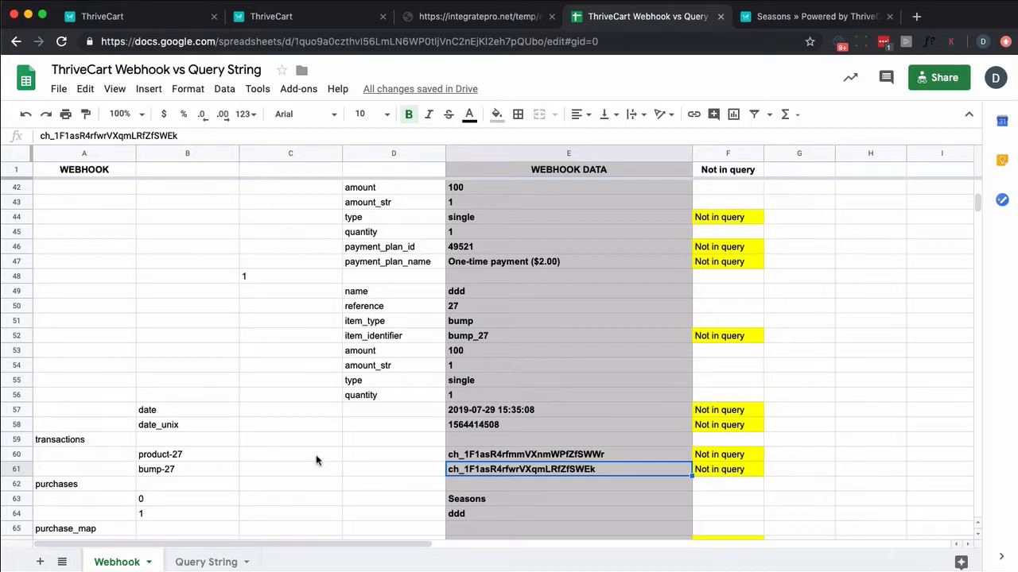
pyautogui.scroll(-3)
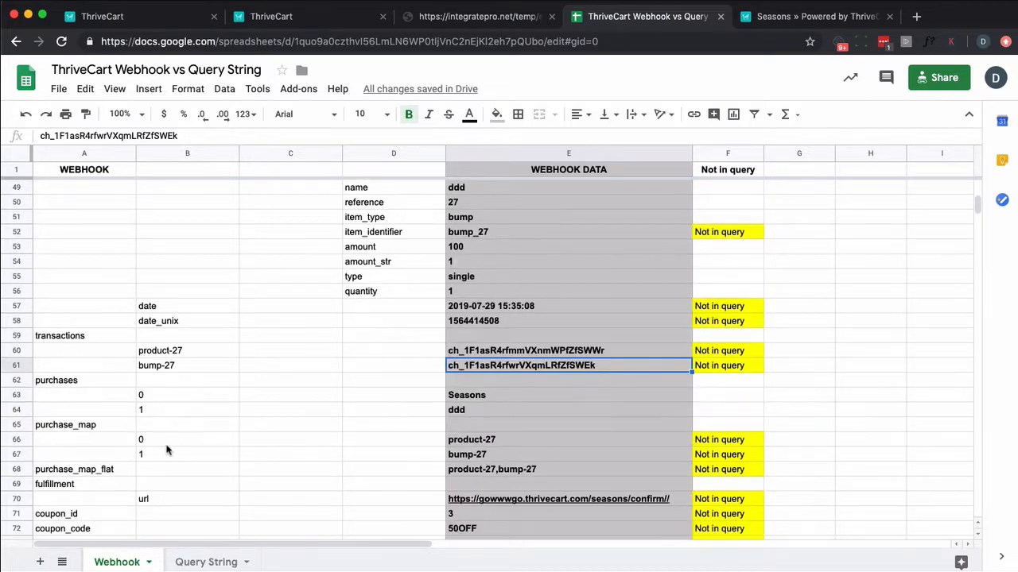
pyautogui.moveTo(201, 441)
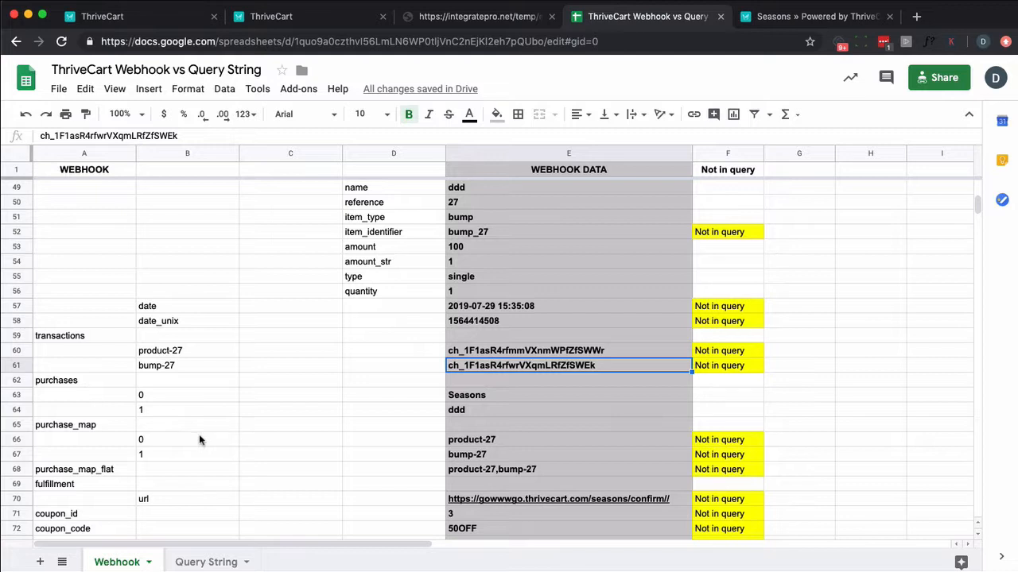
pyautogui.scroll(-3)
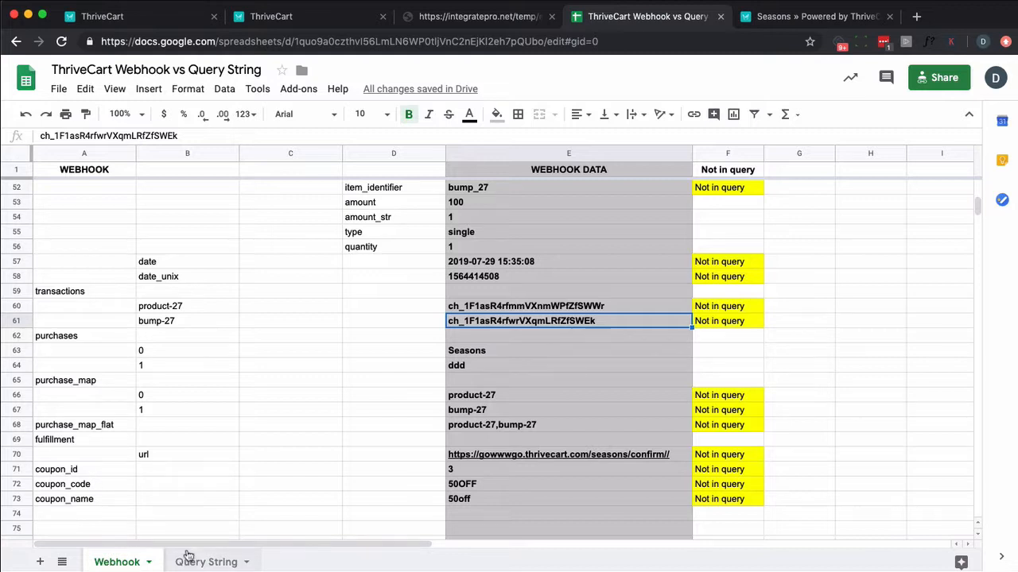
# On the Query String sheet, point out account_name mapping to thrivecart_account and the lastname field
pyautogui.click(206, 562)
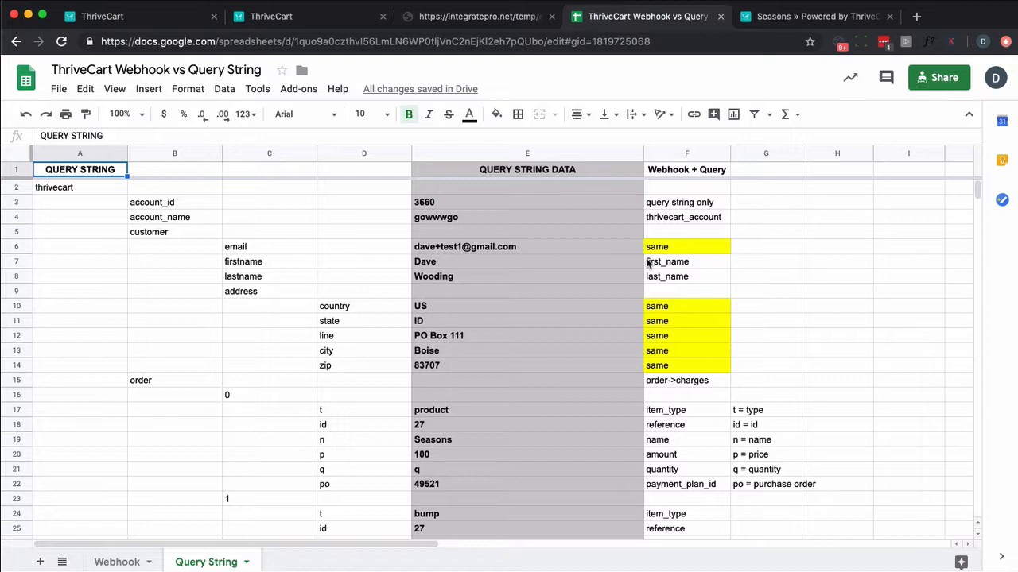
pyautogui.moveTo(660, 230)
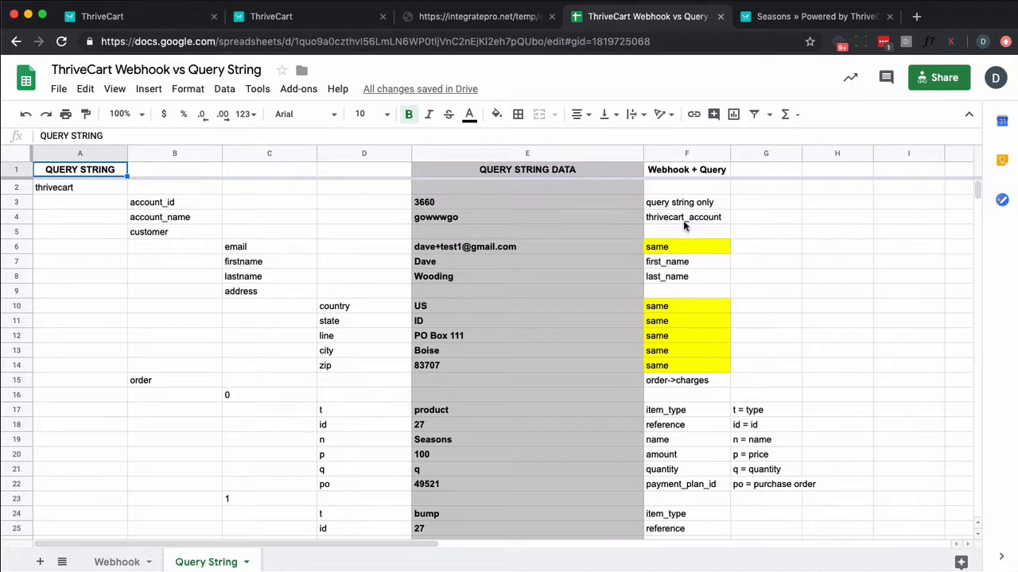
pyautogui.click(687, 153)
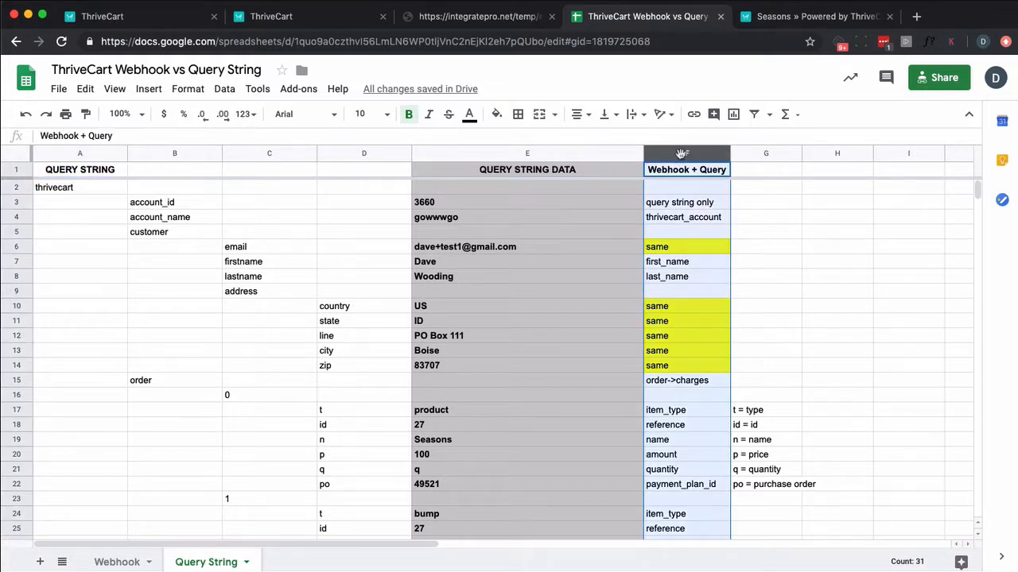
pyautogui.click(682, 216)
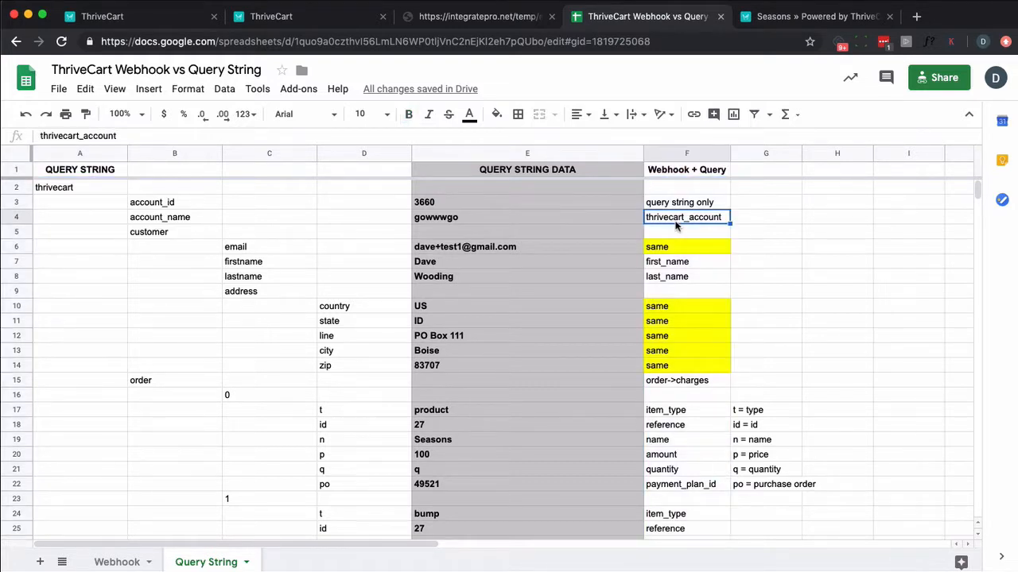
pyautogui.click(174, 216)
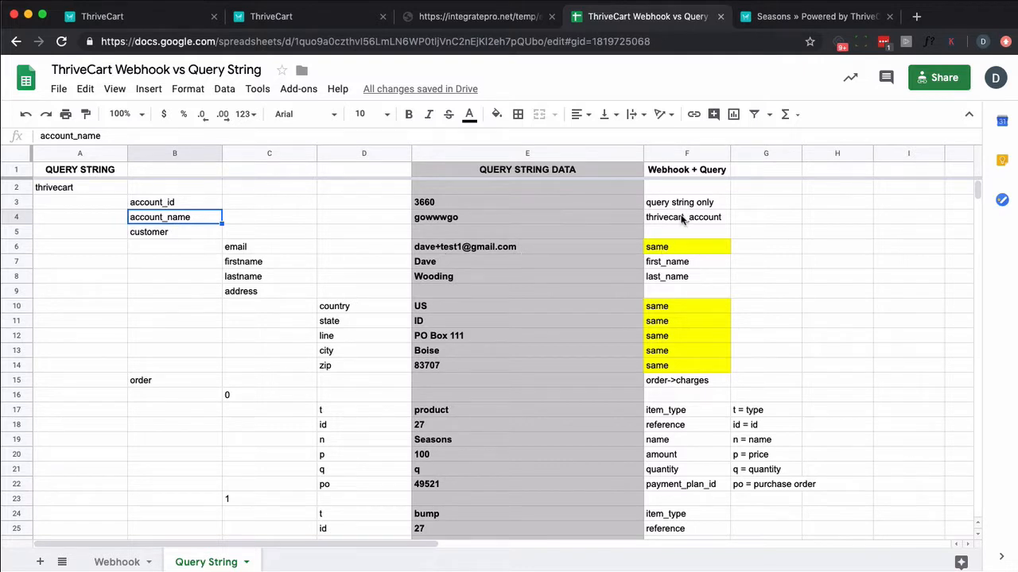
pyautogui.click(687, 216)
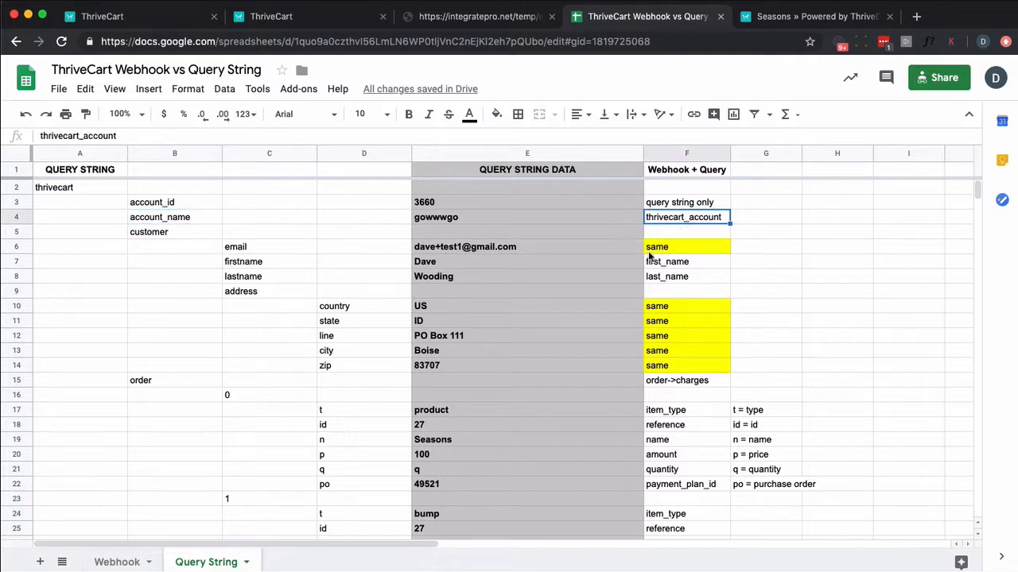
pyautogui.click(268, 277)
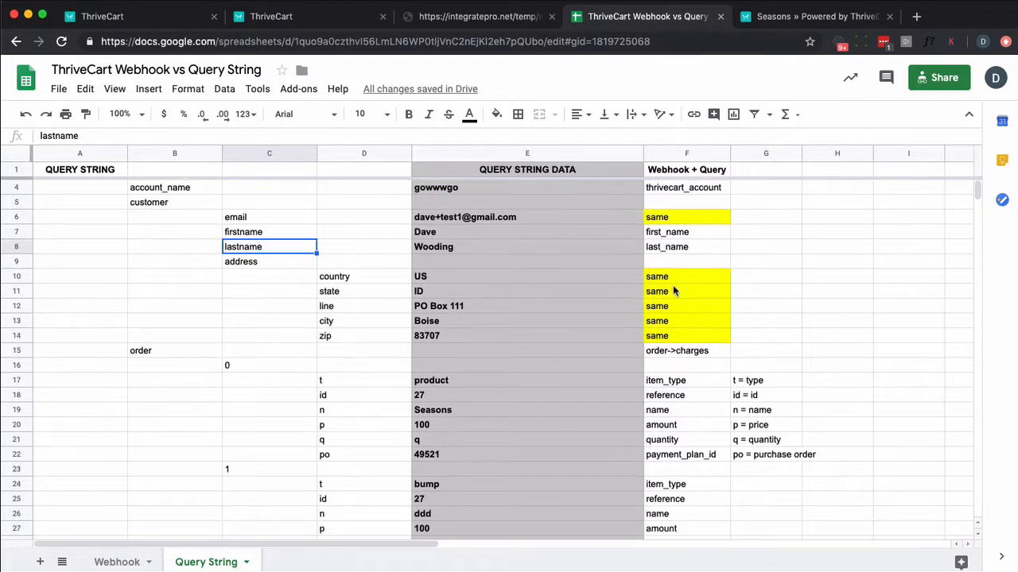
pyautogui.scroll(-3)
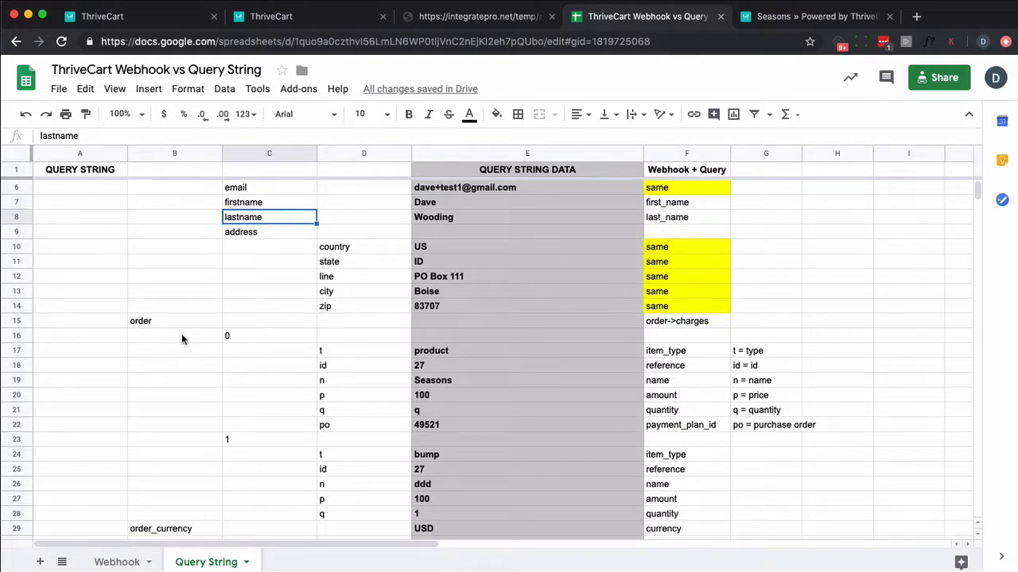
pyautogui.moveTo(188, 326)
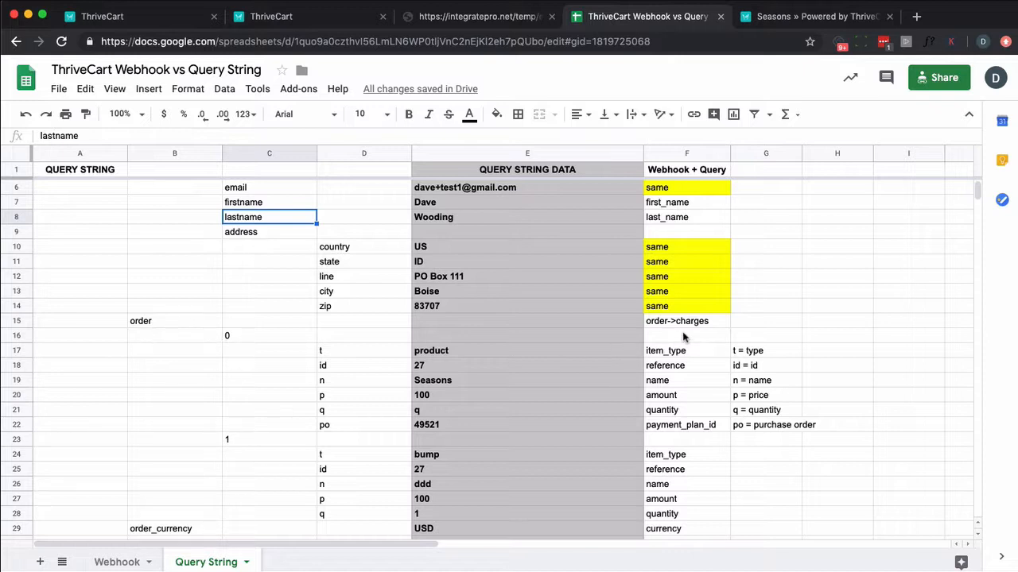
pyautogui.moveTo(674, 325)
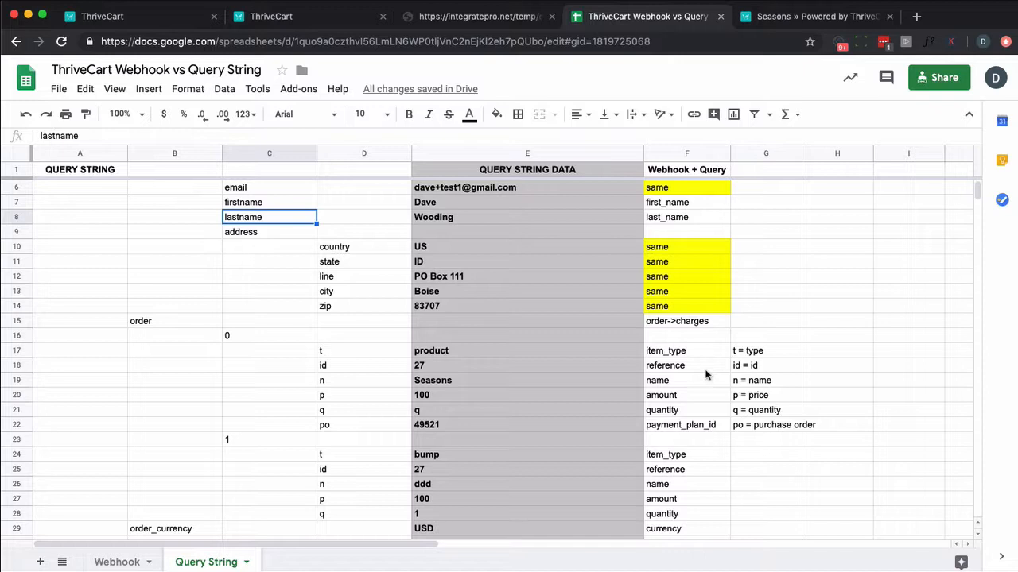
pyautogui.moveTo(708, 358)
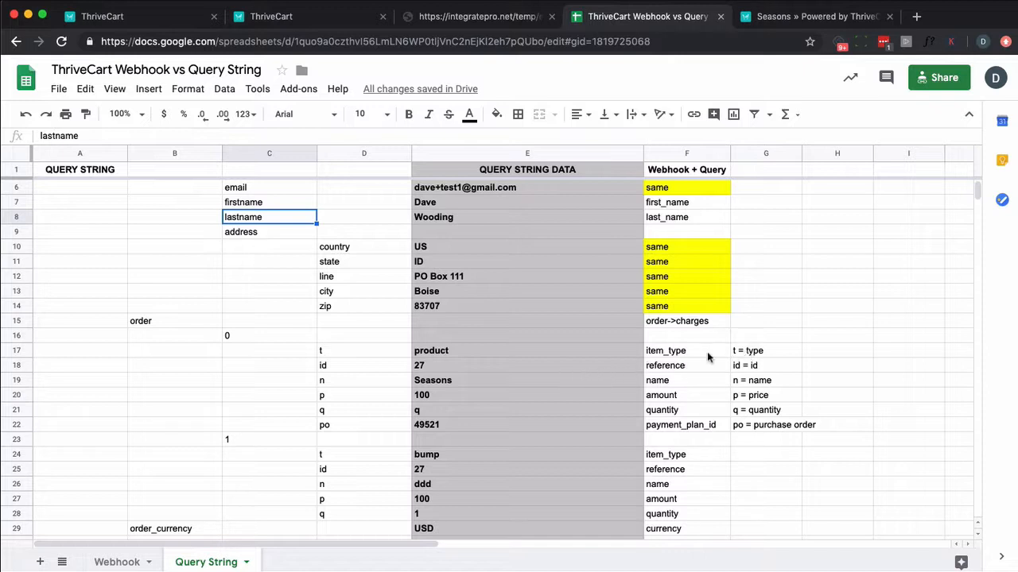
pyautogui.moveTo(709, 356)
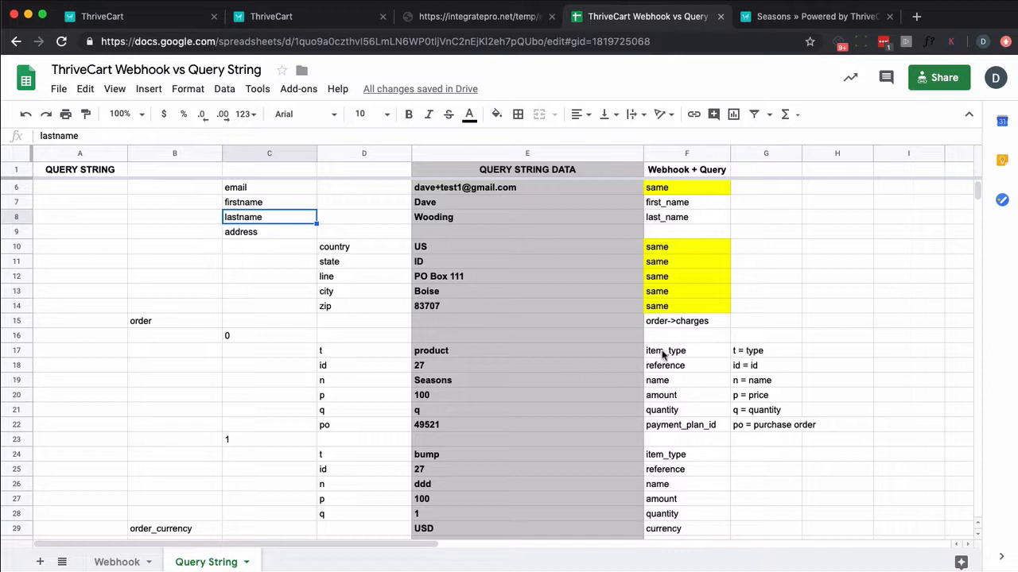
pyautogui.moveTo(679, 364)
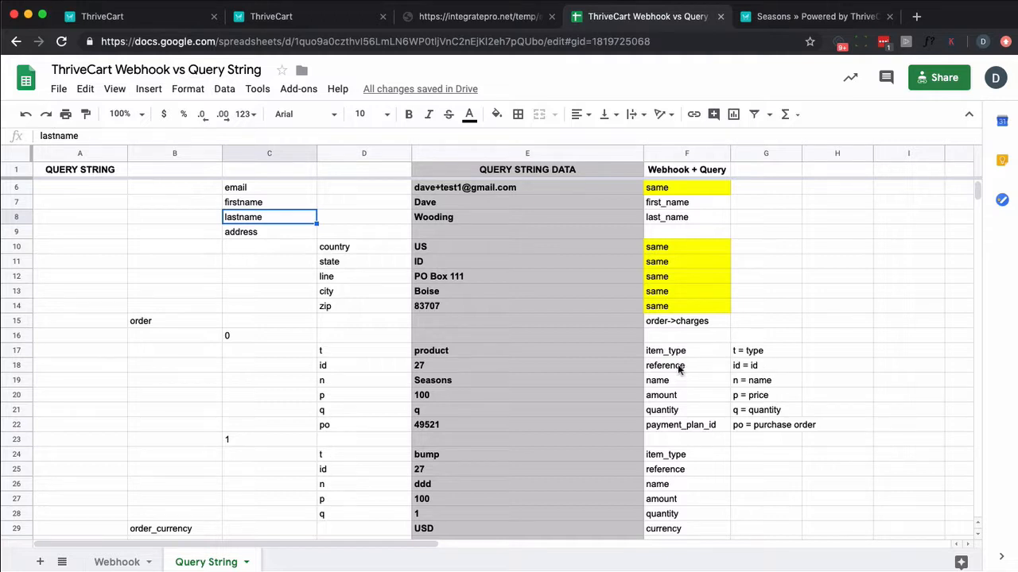
pyautogui.moveTo(702, 404)
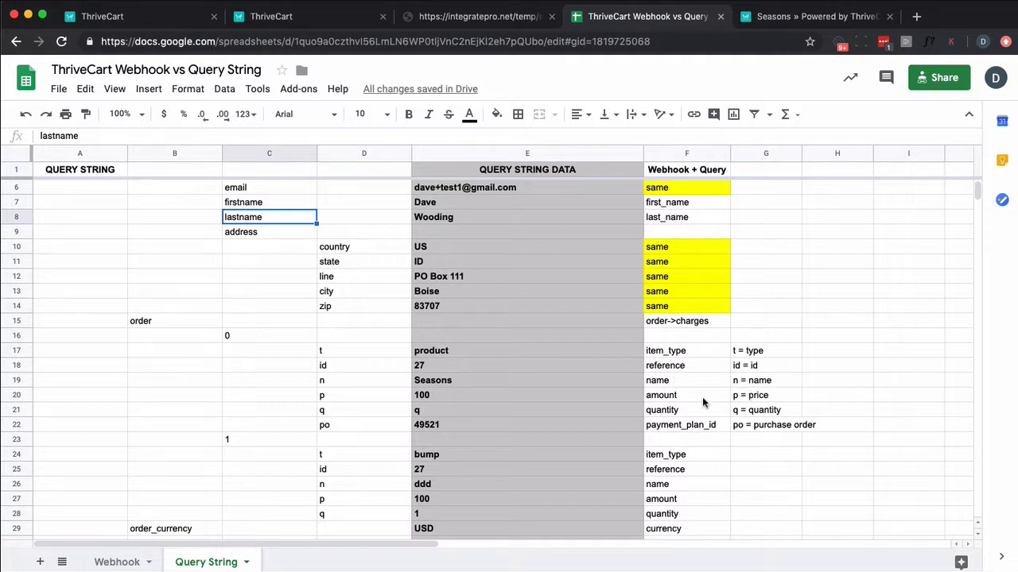
pyautogui.moveTo(677, 429)
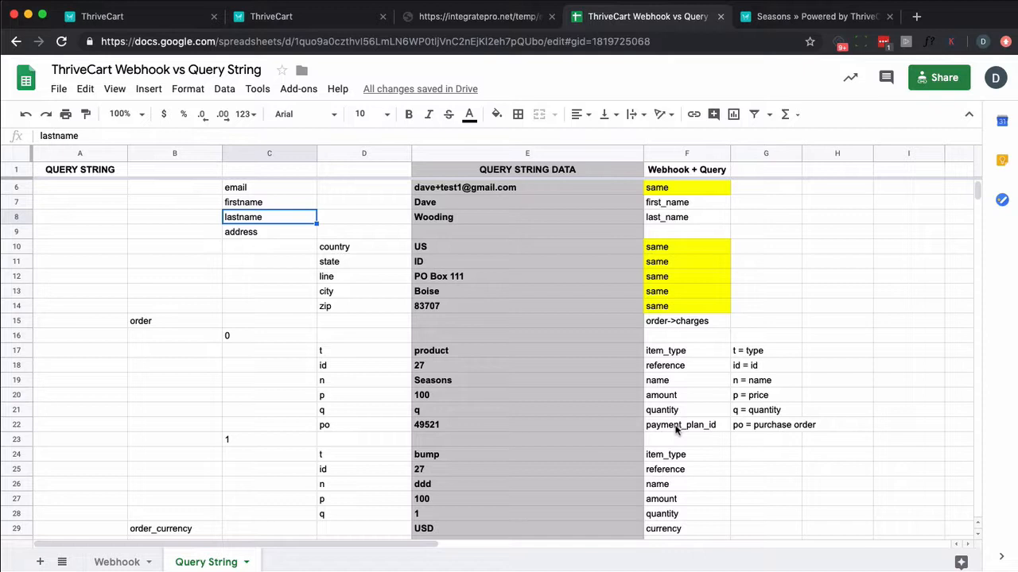
pyautogui.moveTo(458, 433)
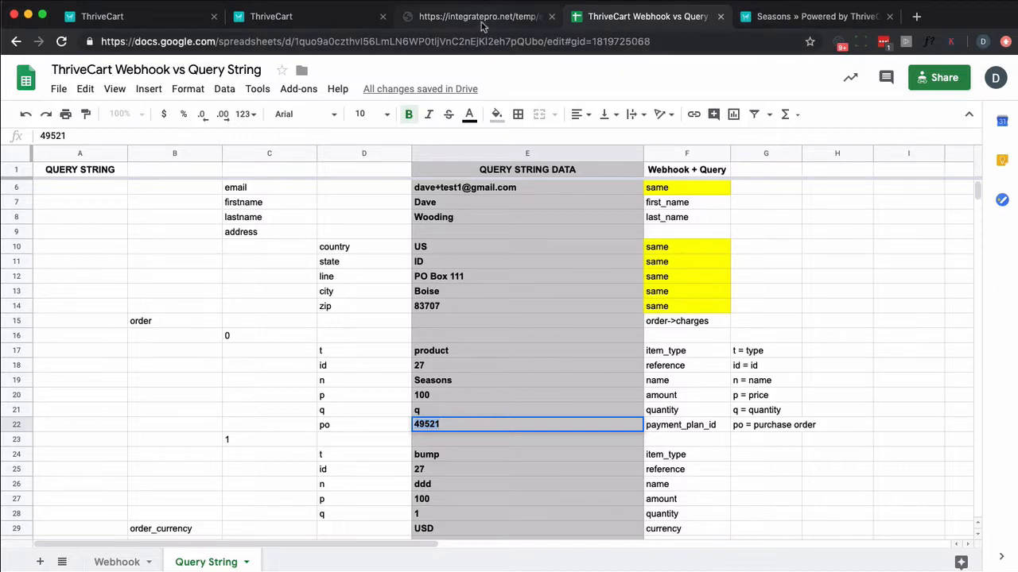
pyautogui.click(477, 16)
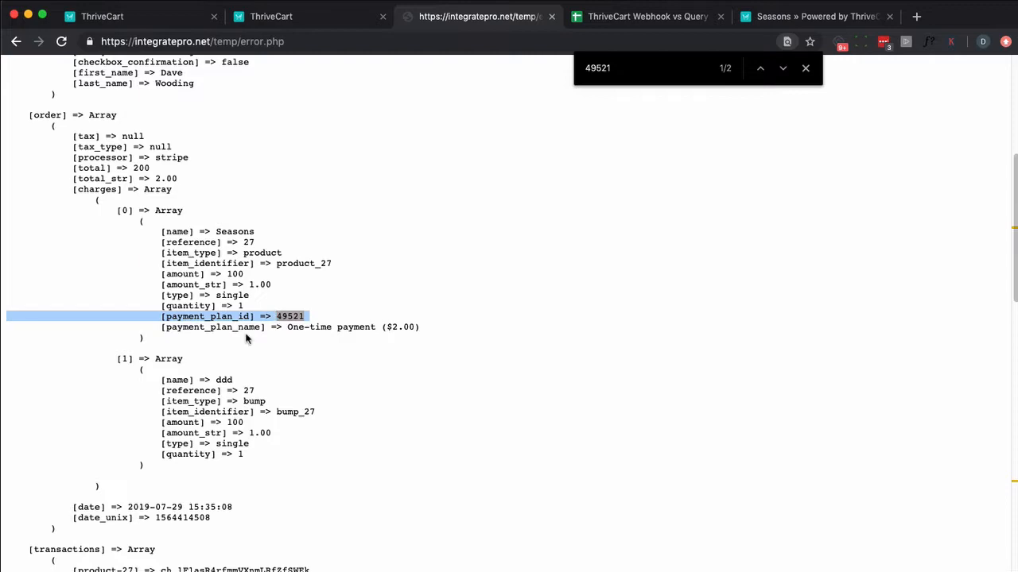
pyautogui.click(648, 16)
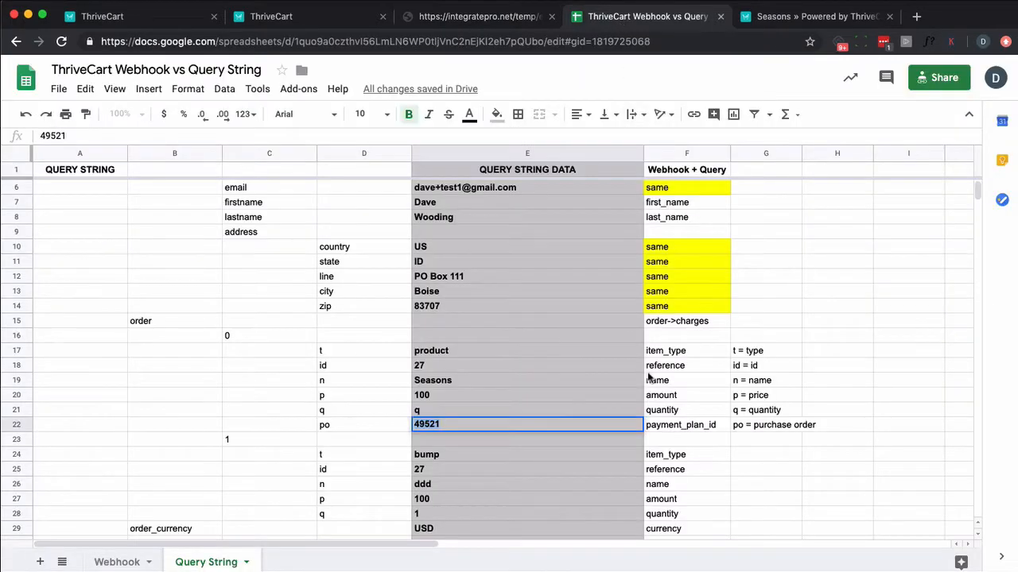
pyautogui.scroll(-3)
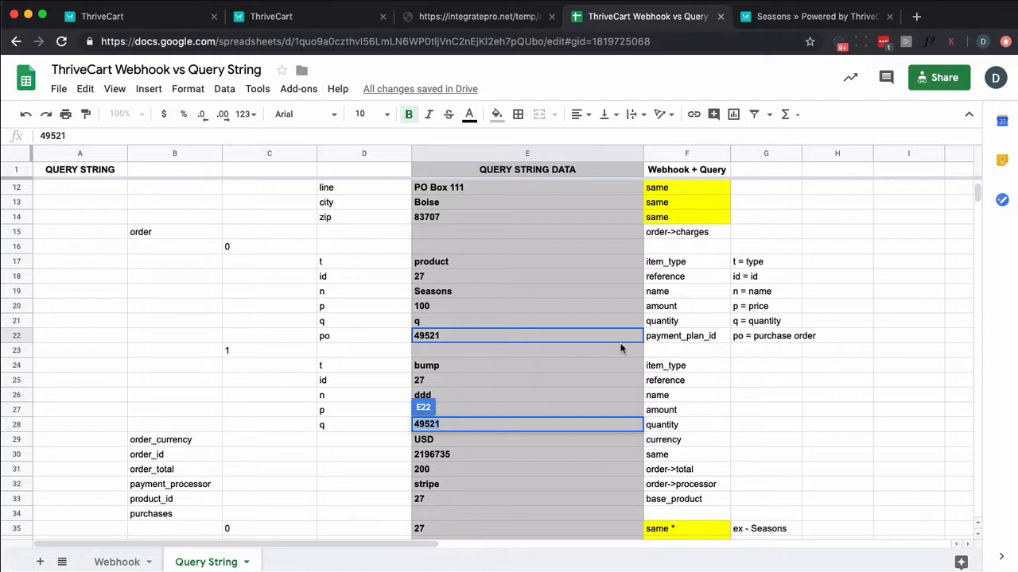
pyautogui.scroll(-3)
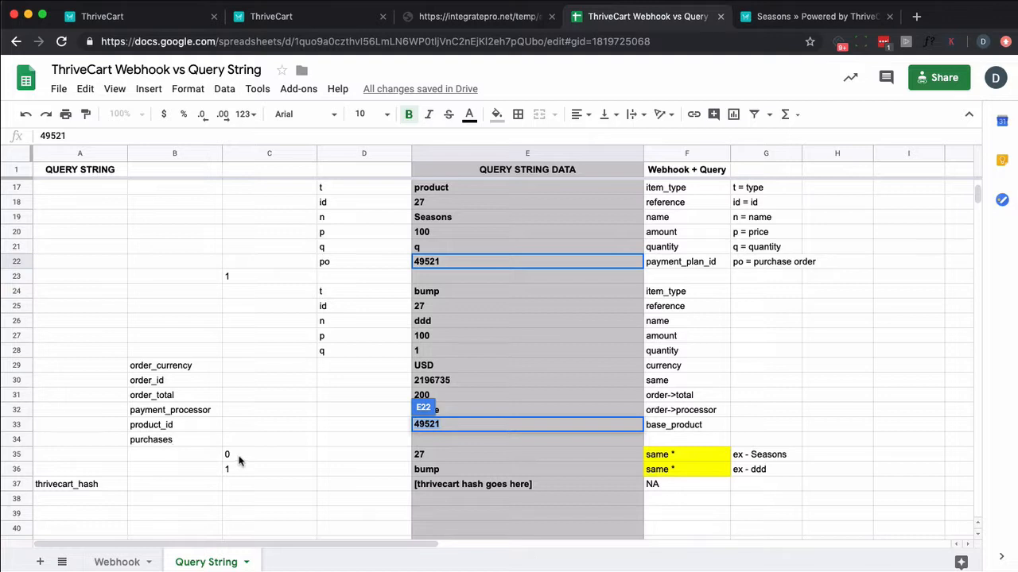
pyautogui.moveTo(433, 453)
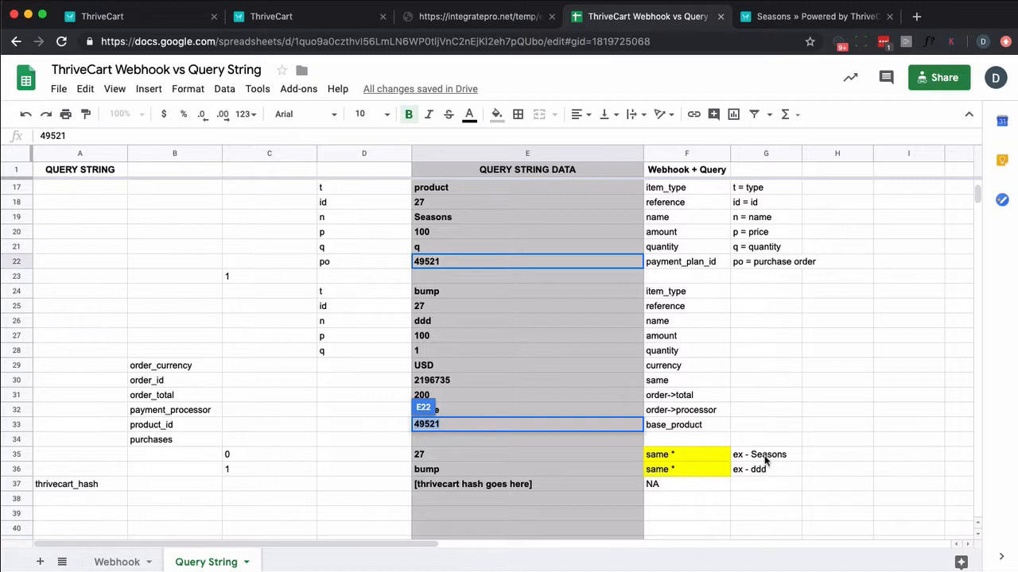
pyautogui.moveTo(426, 471)
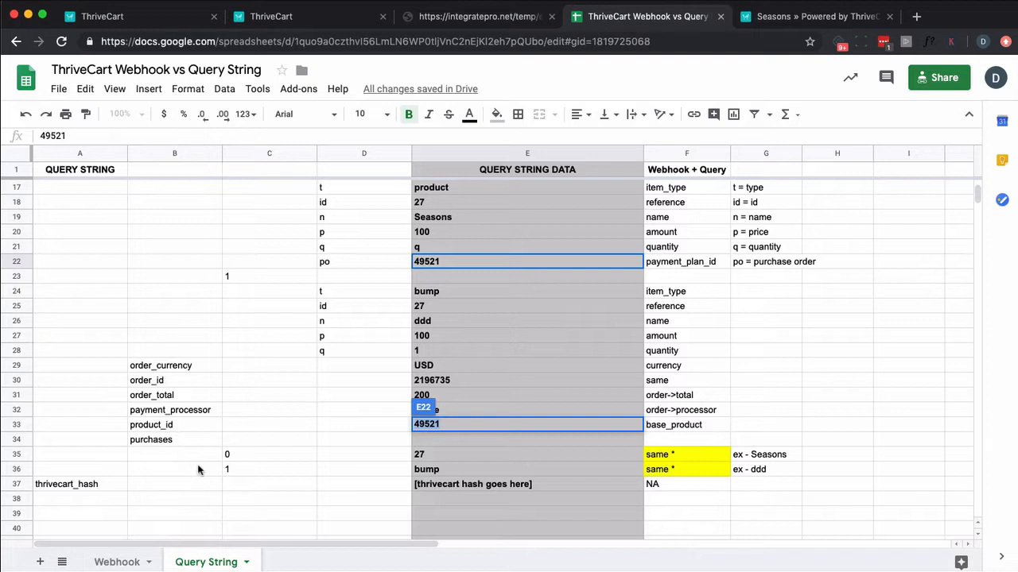
pyautogui.moveTo(760, 467)
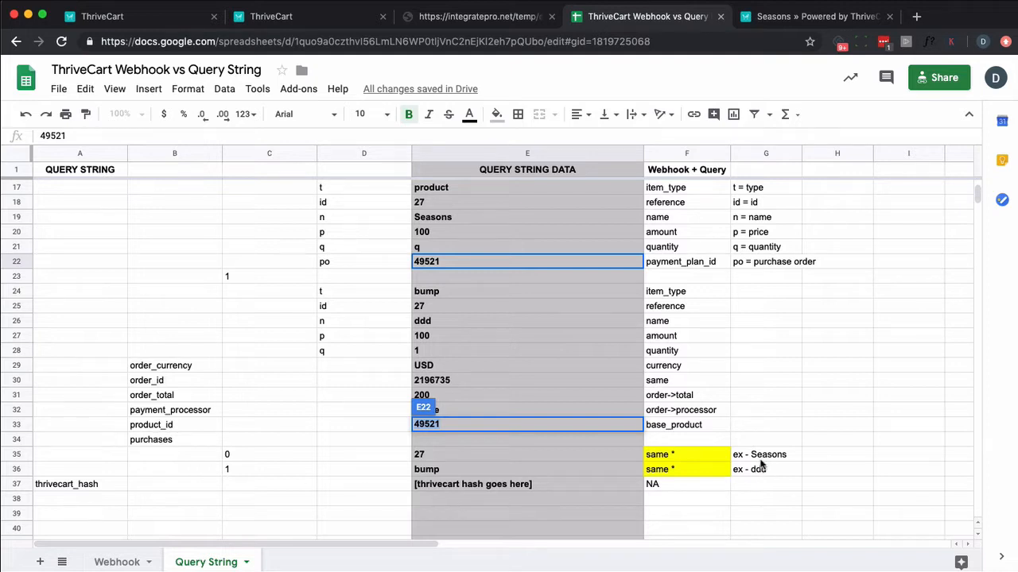